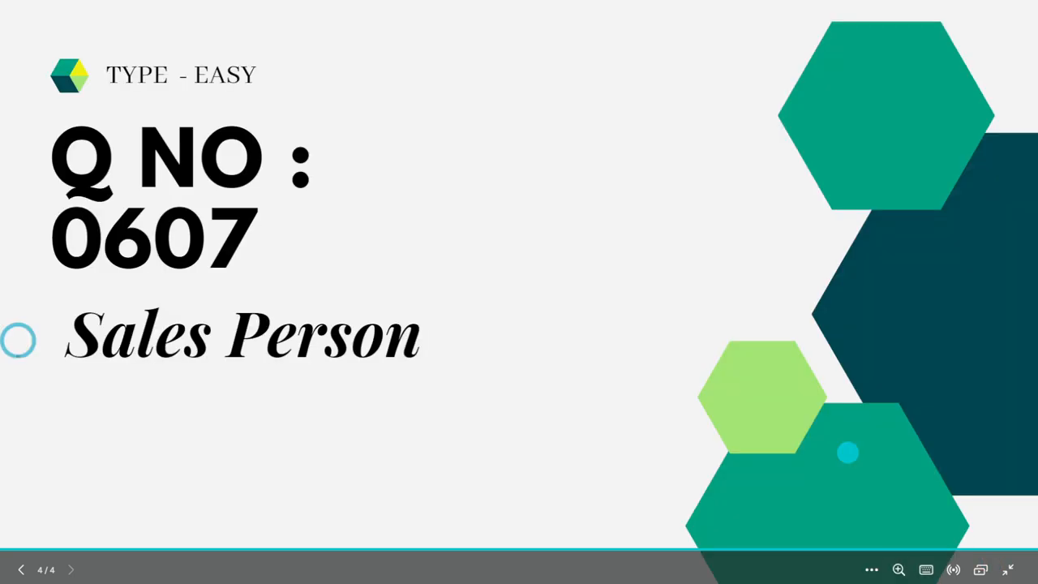
mouse_move(904, 84)
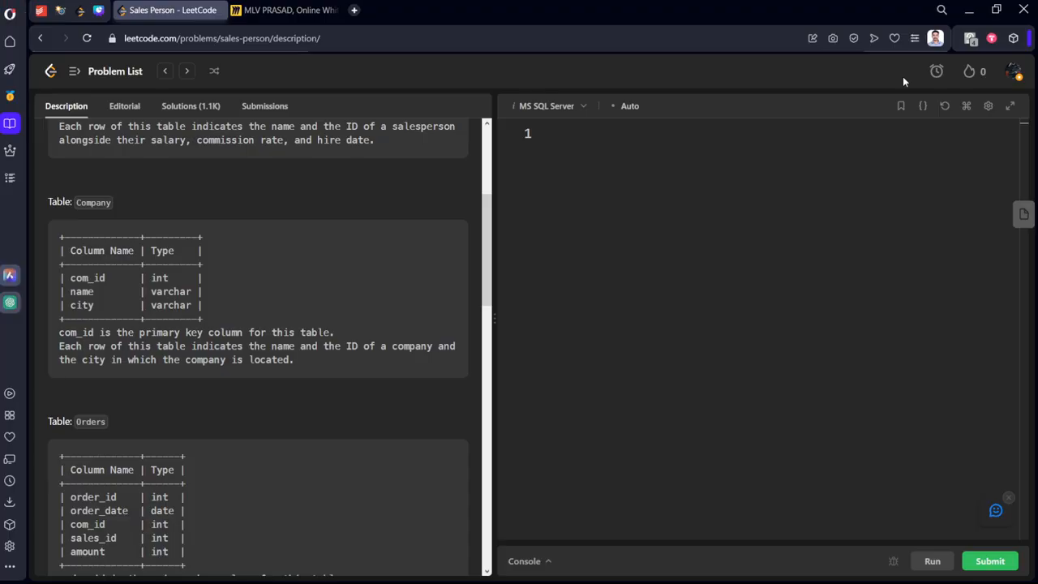
scroll("up", 3)
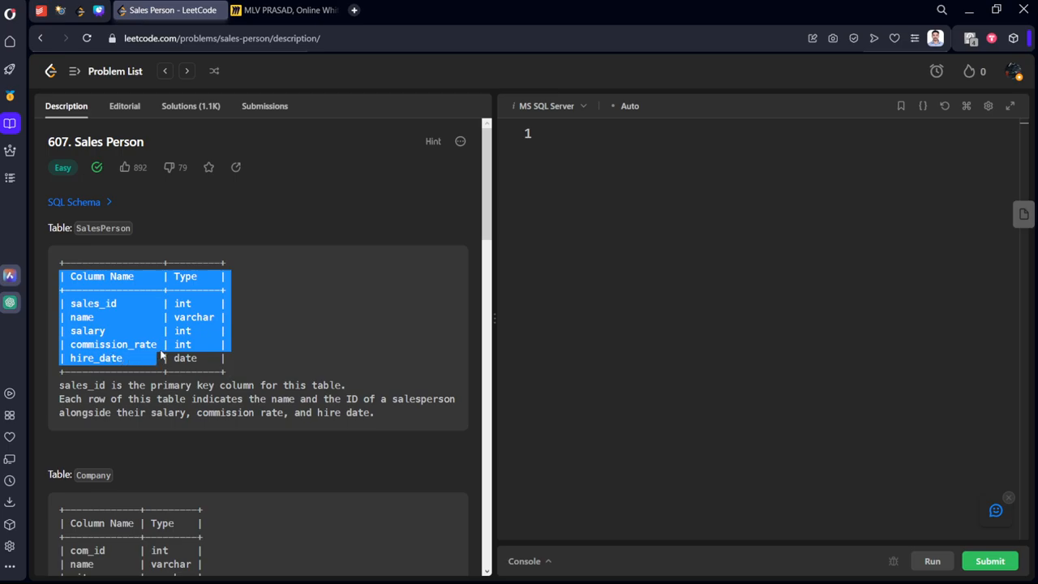
scroll("down", 3)
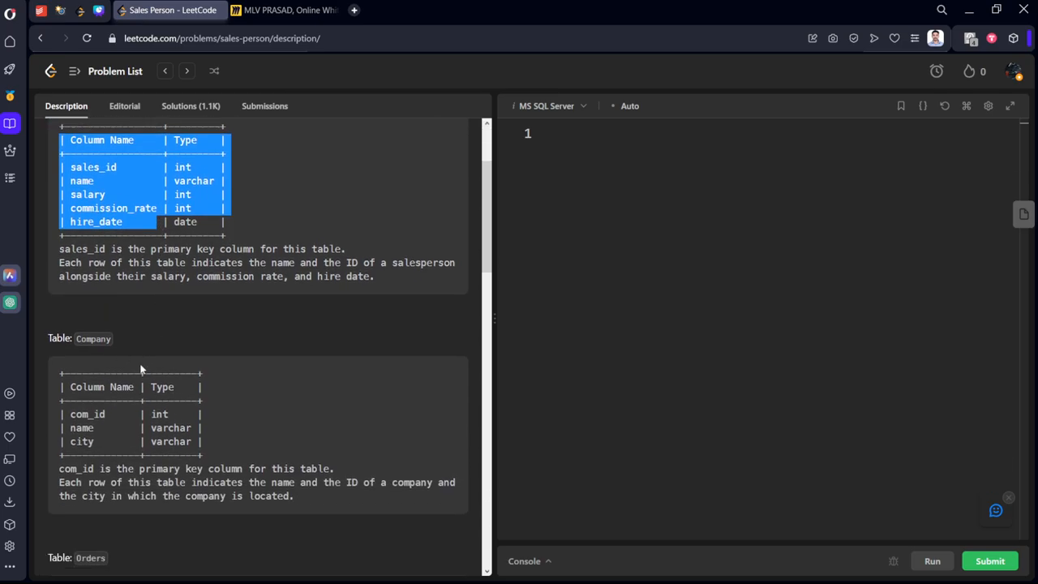
scroll("down", 3)
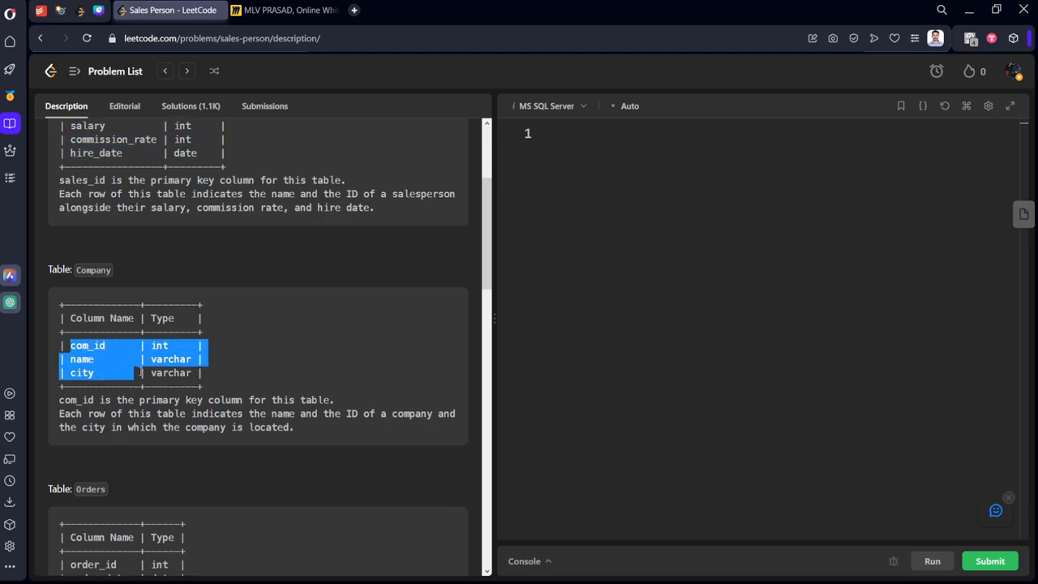
scroll("down", 3)
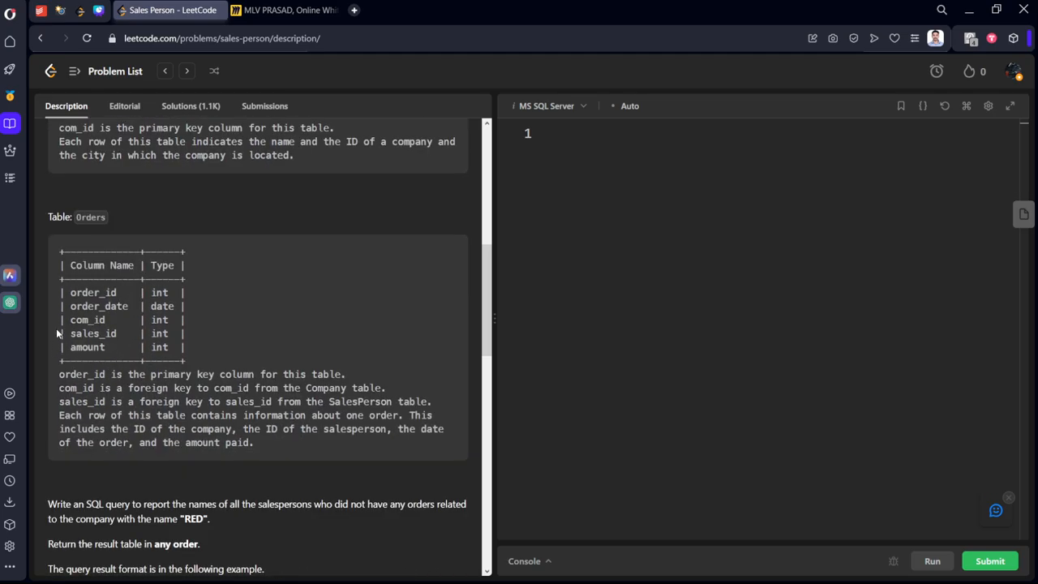
scroll("down", 3)
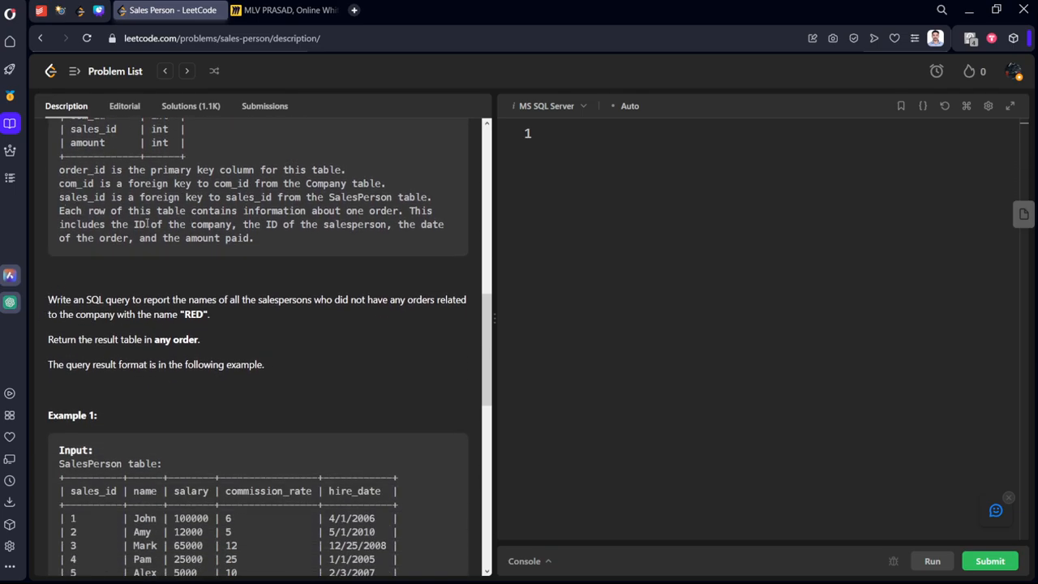
scroll("up", 3)
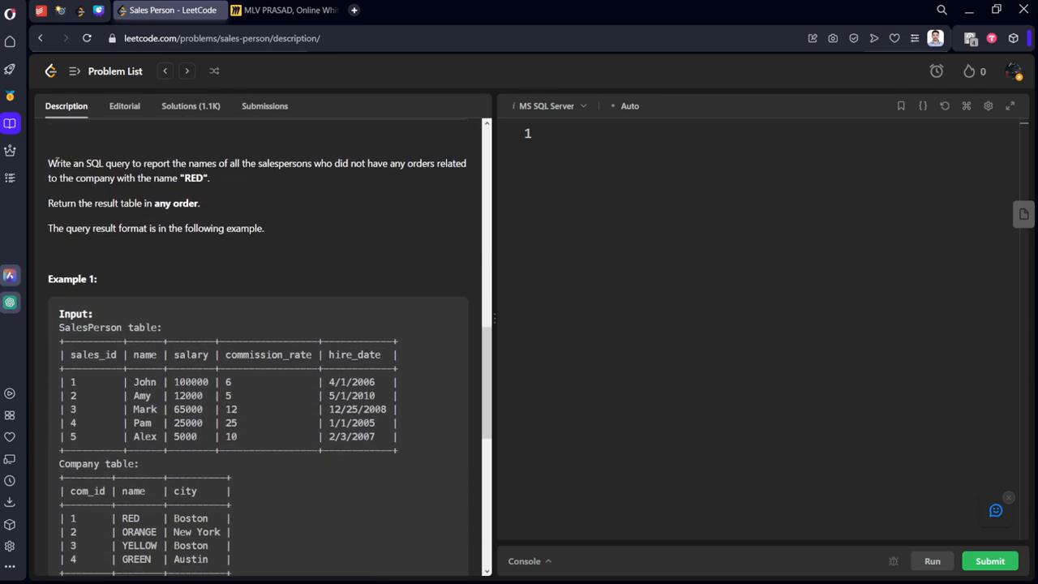
Highlight the task sentence about company RED, then copy the example SalesPerson table to Miro
left_click_drag(48, 163, 345, 163)
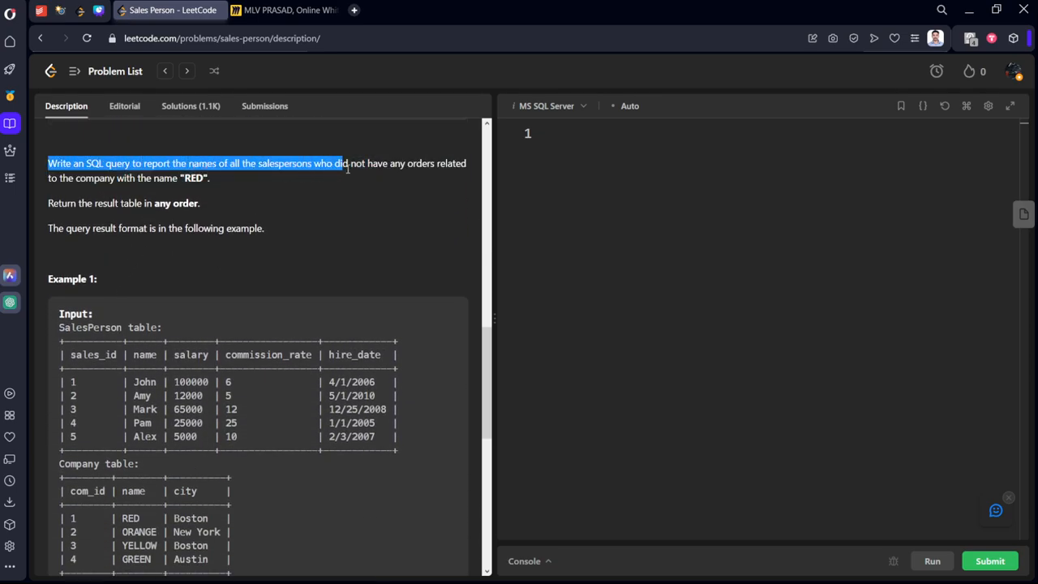
left_click_drag(344, 163, 209, 177)
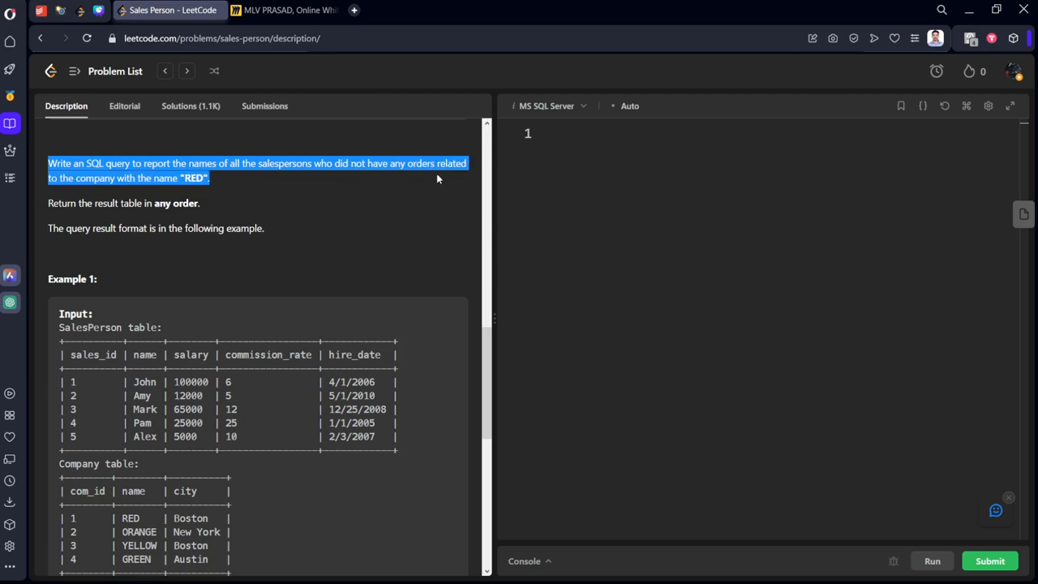
mouse_move(235, 189)
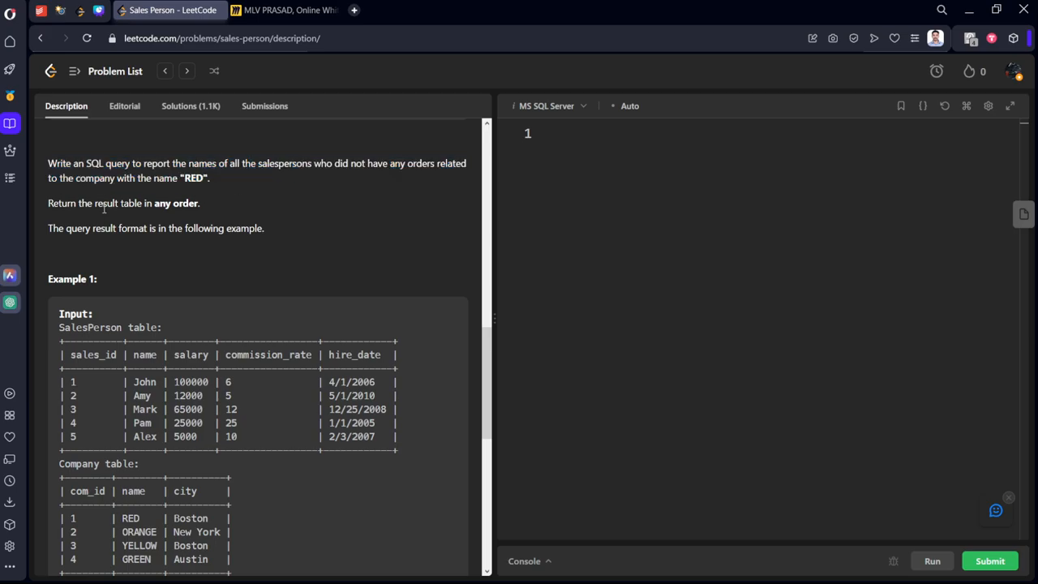
scroll("down", 3)
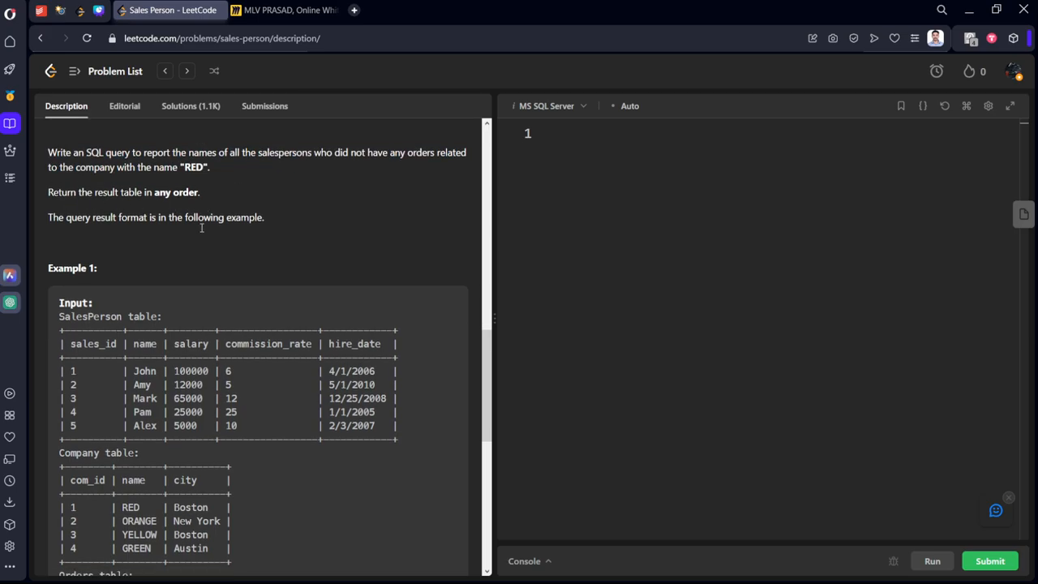
scroll("down", 3)
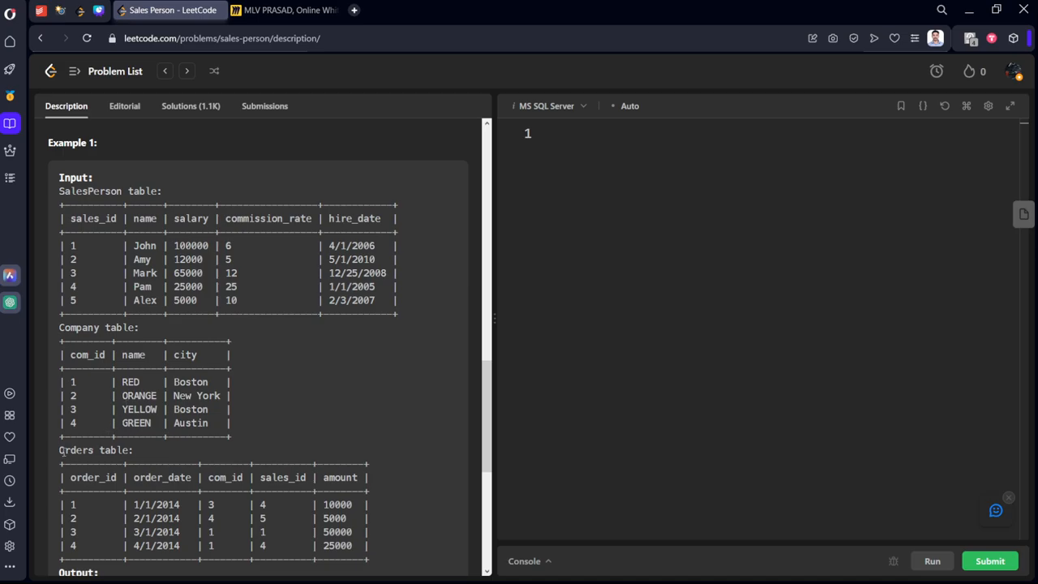
mouse_move(61, 201)
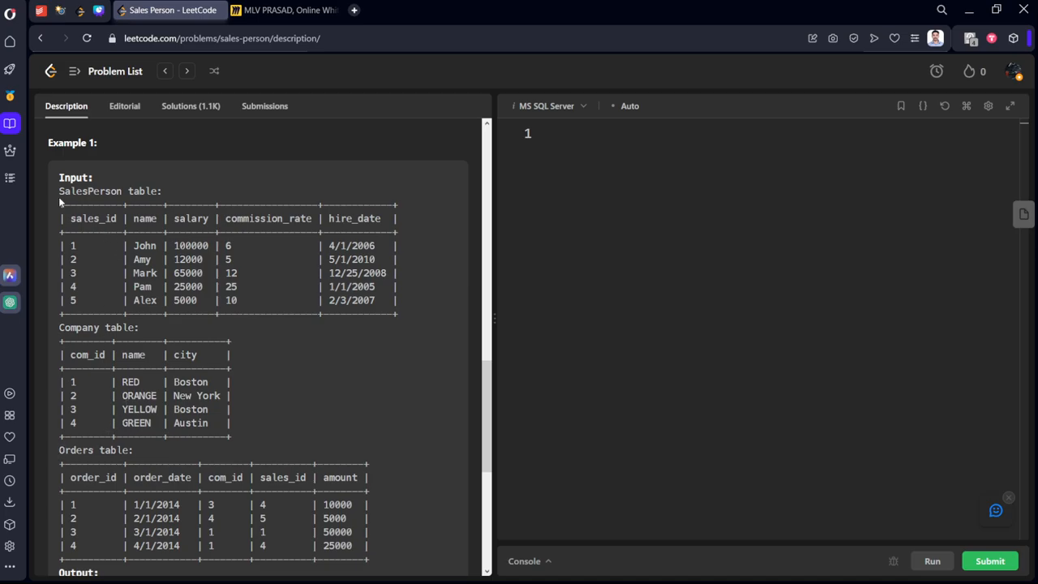
left_click_drag(59, 191, 409, 315)
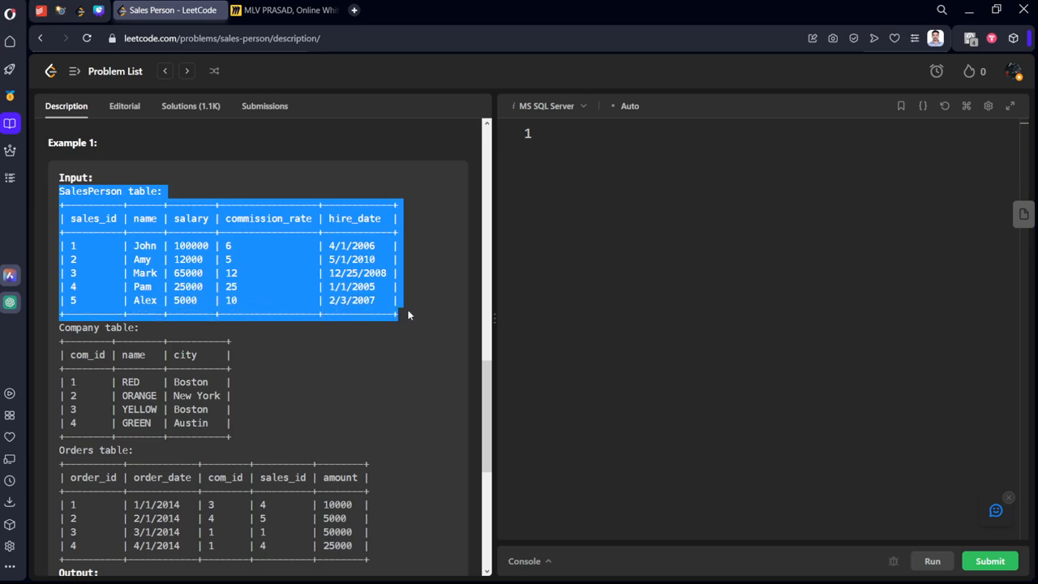
left_click(284, 9)
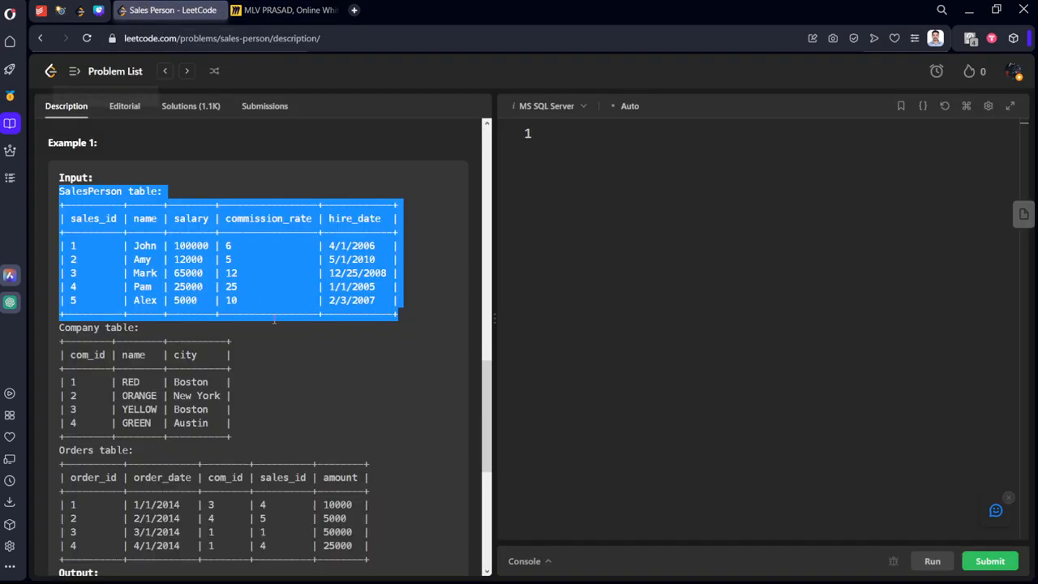
Copy the example Orders and Company tables over to the Miro whiteboard
scroll("down", 3)
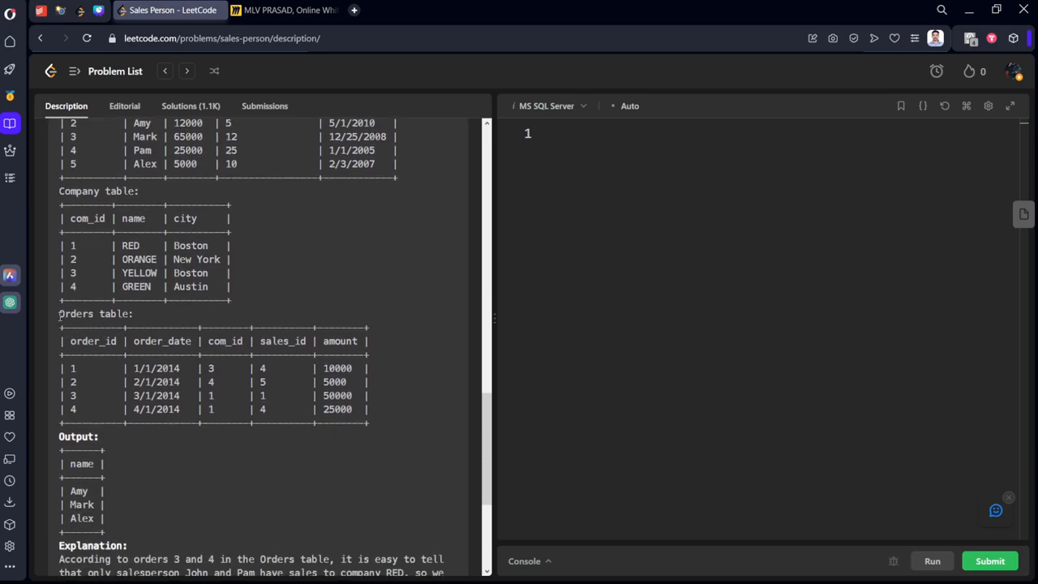
left_click_drag(60, 314, 365, 414)
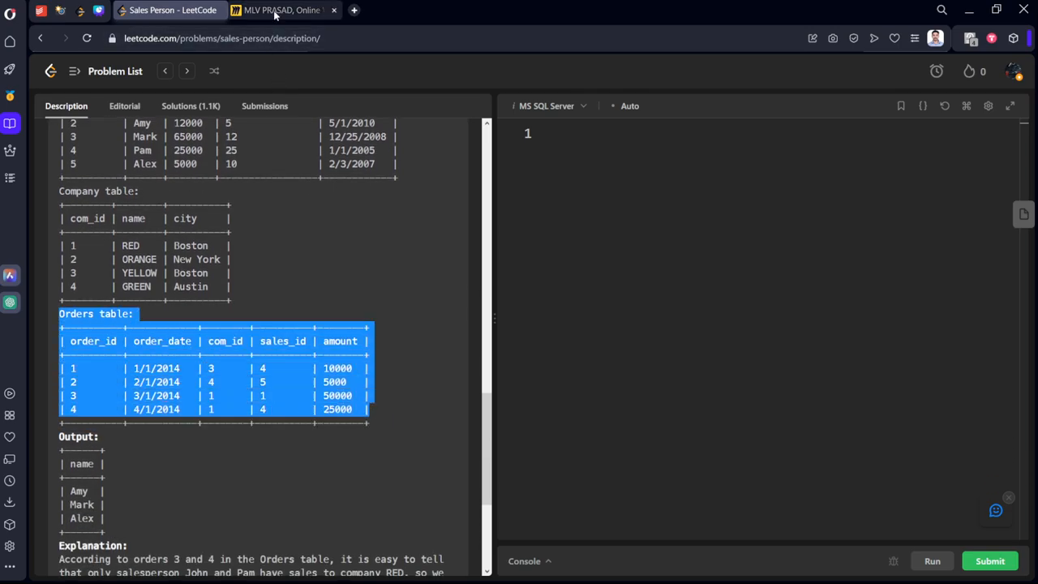
left_click(284, 10)
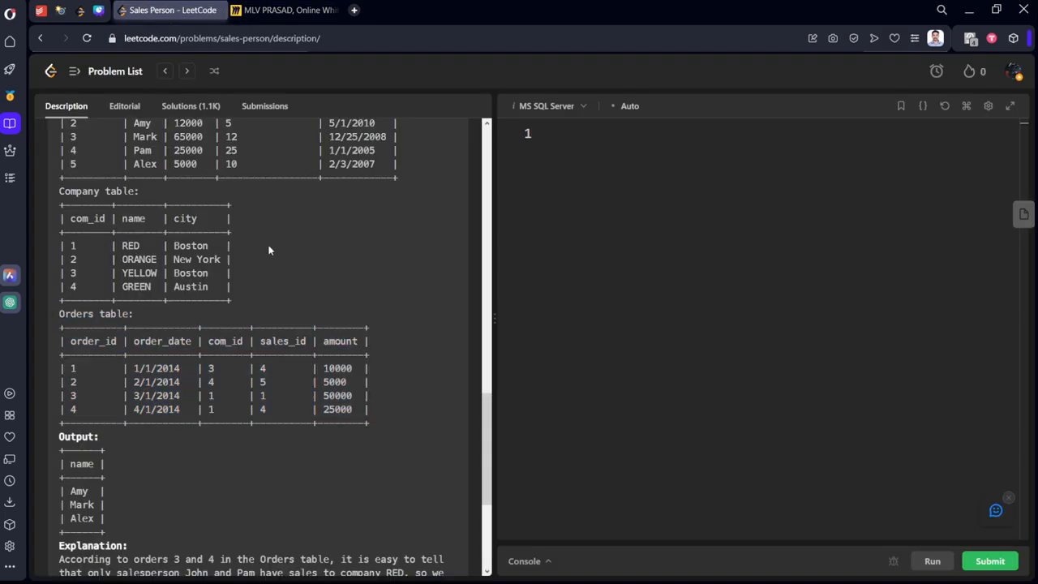
scroll("up", 3)
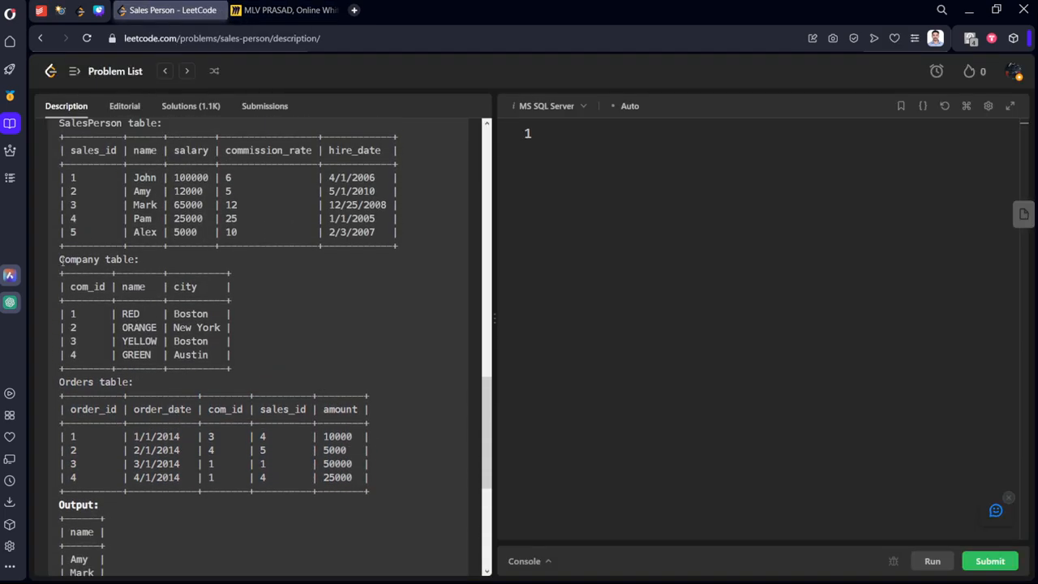
left_click_drag(59, 258, 230, 361)
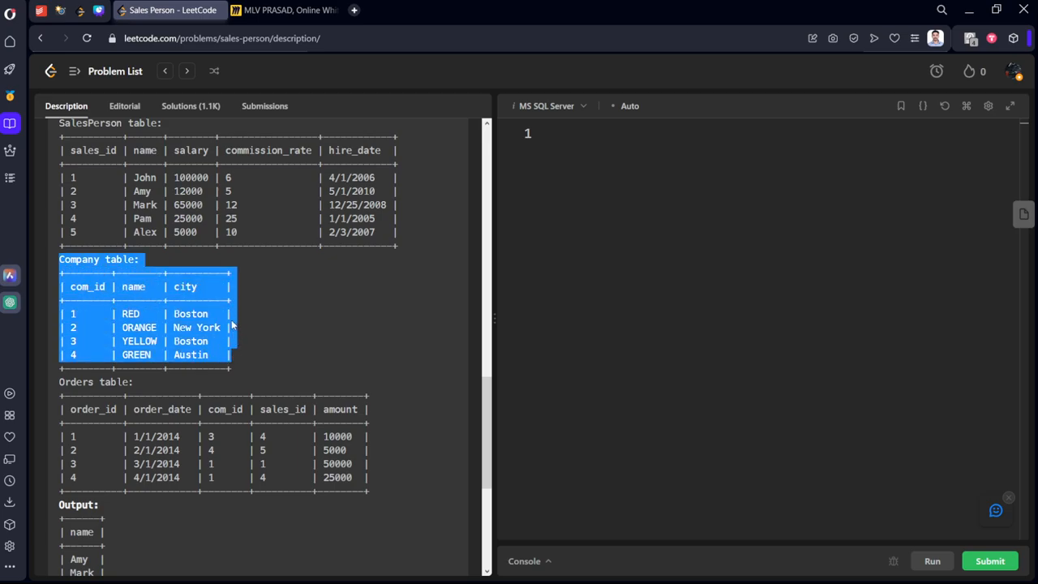
left_click(284, 10)
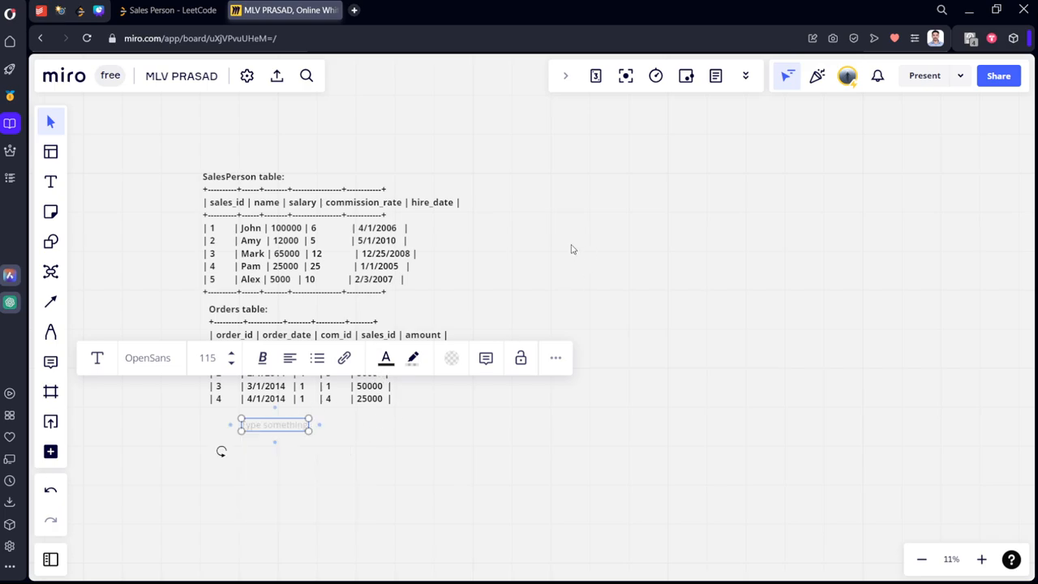
Place the Company table and the expected output (Amy, Mark, Alex) on the Miro board
left_click(567, 239)
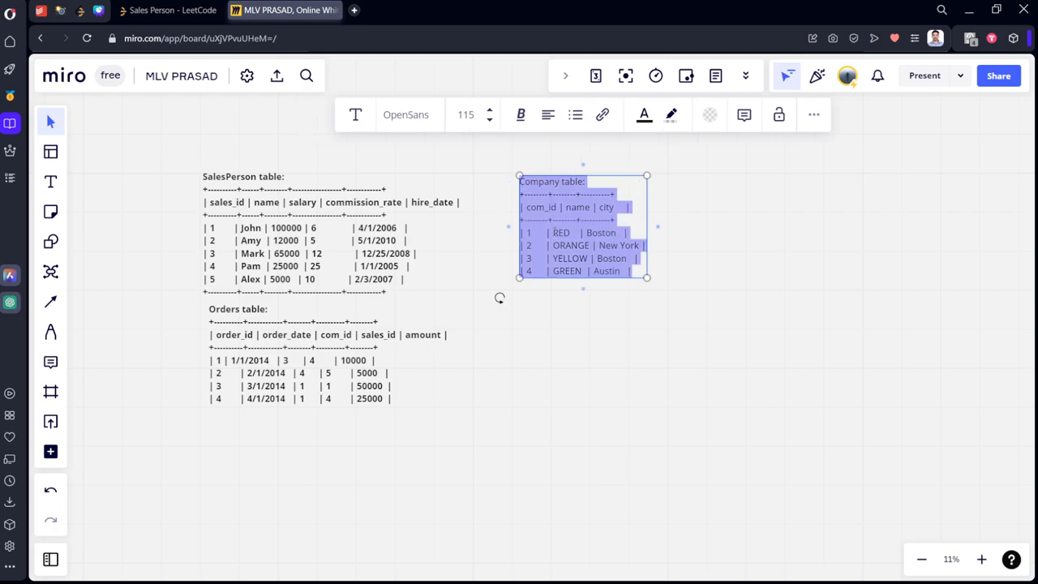
left_click(981, 558)
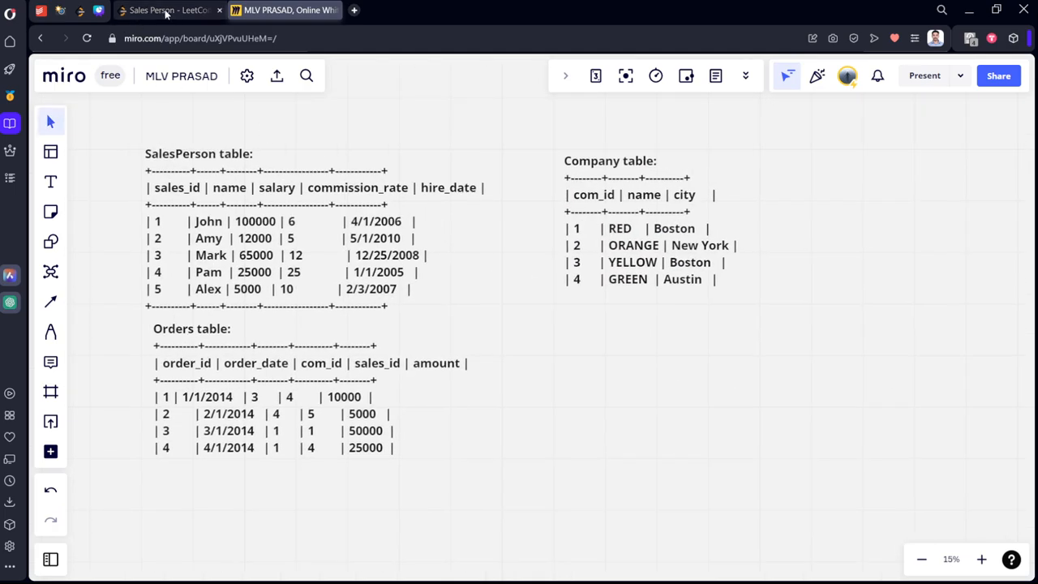
left_click(167, 10)
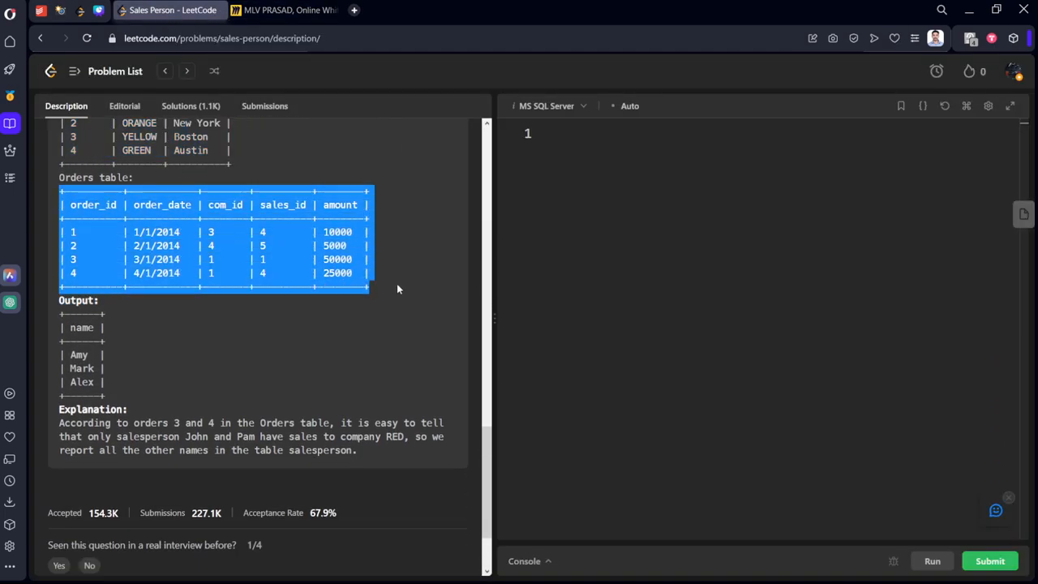
left_click(283, 10)
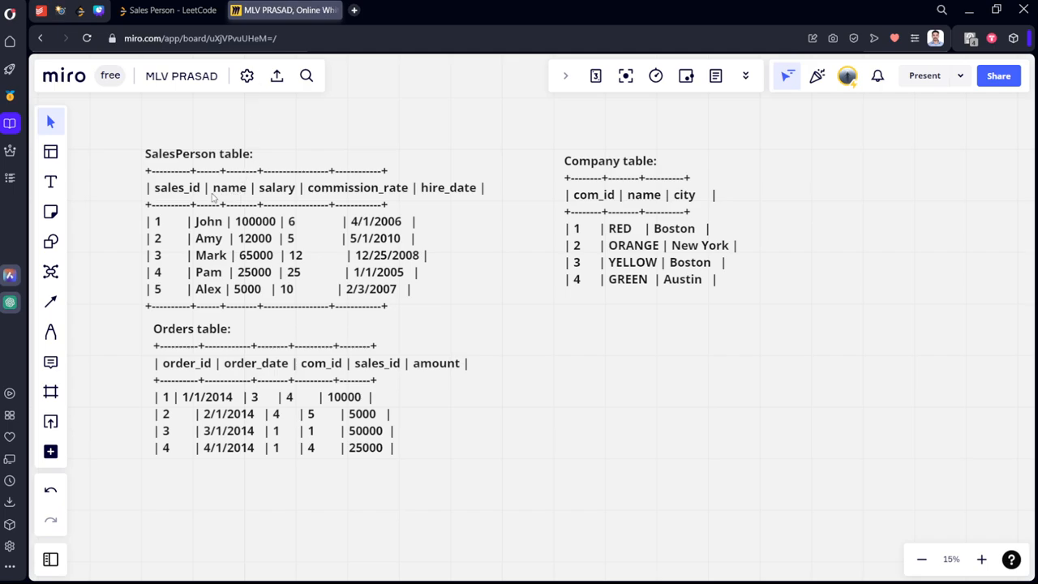
mouse_move(524, 269)
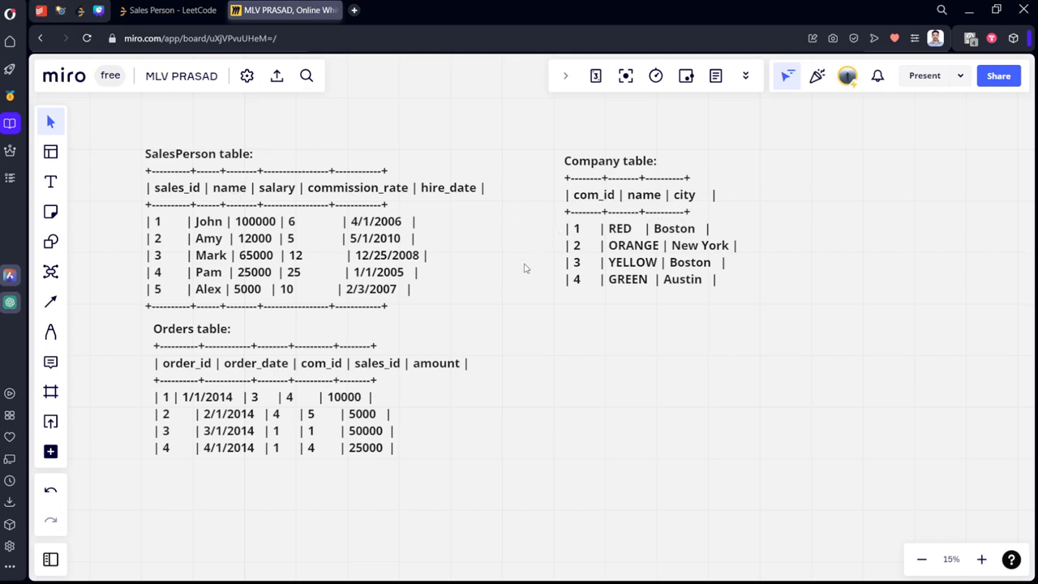
left_click(50, 181)
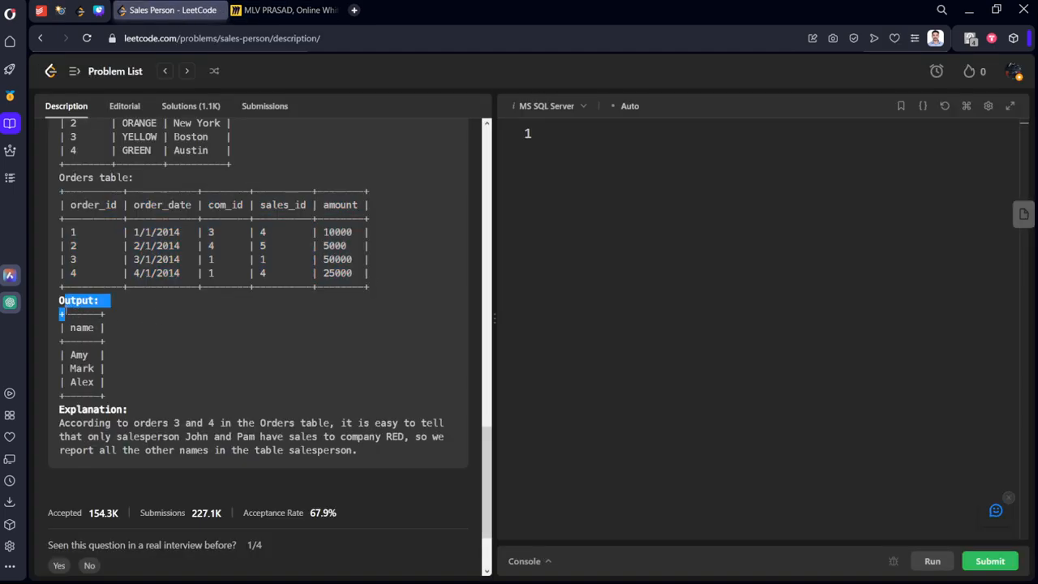
left_click(283, 10)
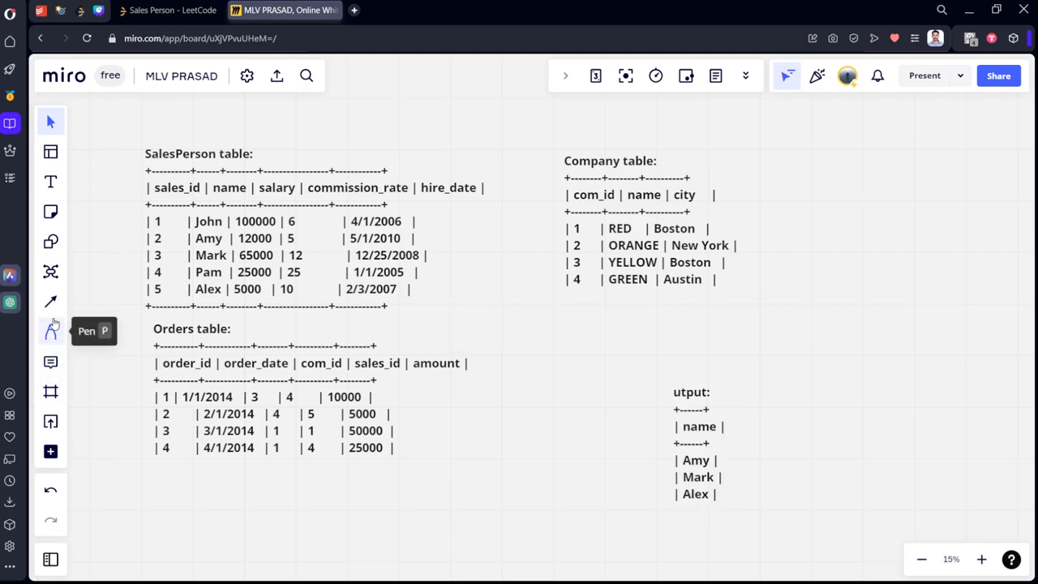
Freehand-note John–Red, Mark crossed out, Pam–Red, Alex–green, and ring names in green
left_click(50, 330)
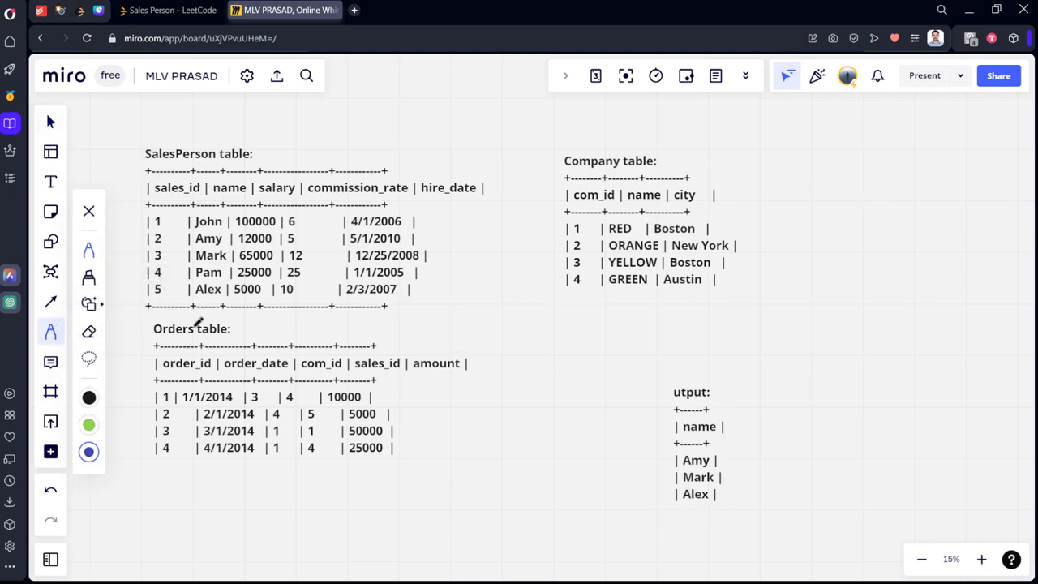
mouse_move(388, 346)
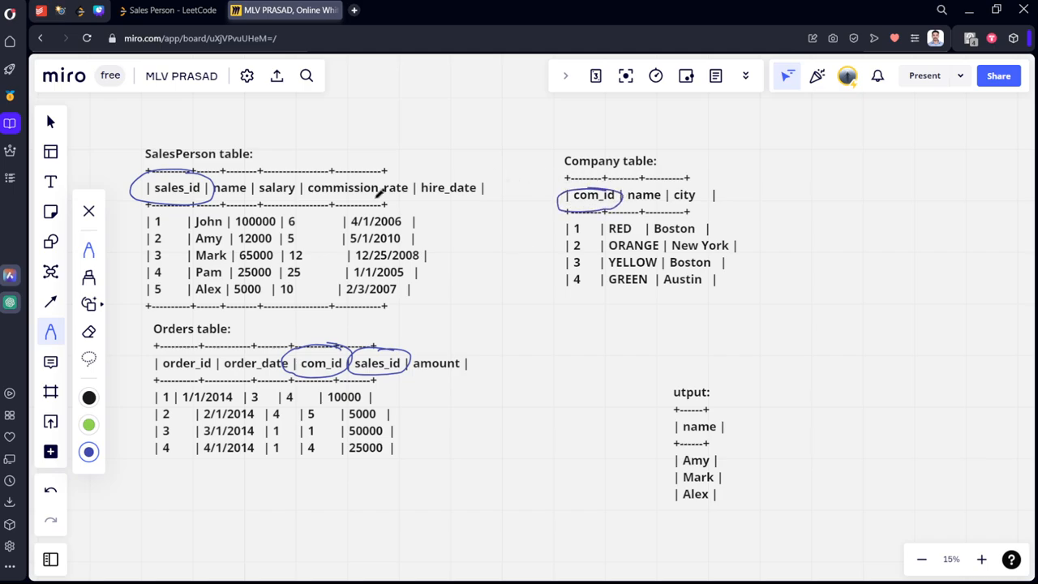
mouse_move(298, 316)
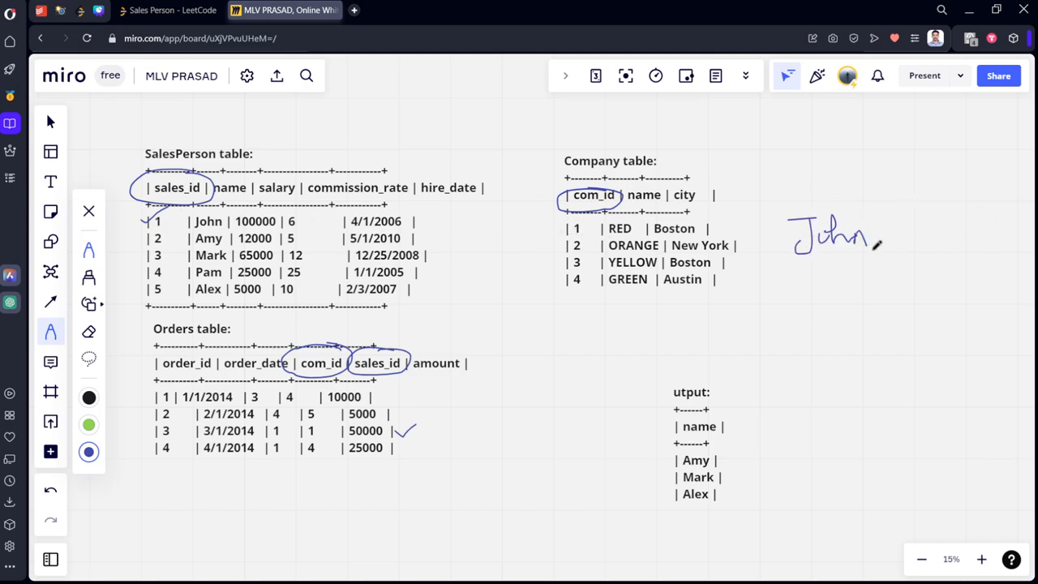
left_click_drag(880, 239, 969, 227)
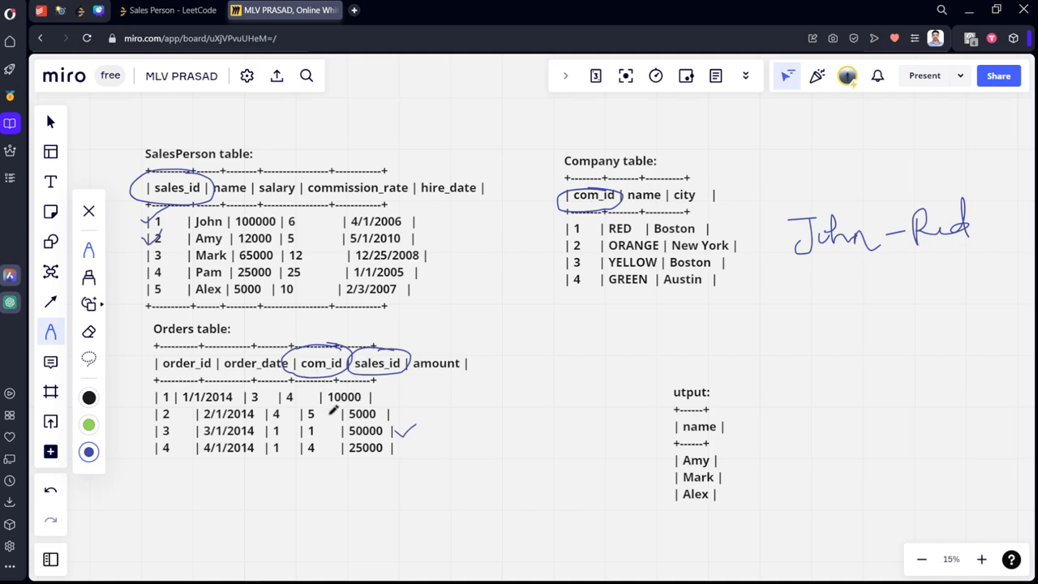
mouse_move(813, 295)
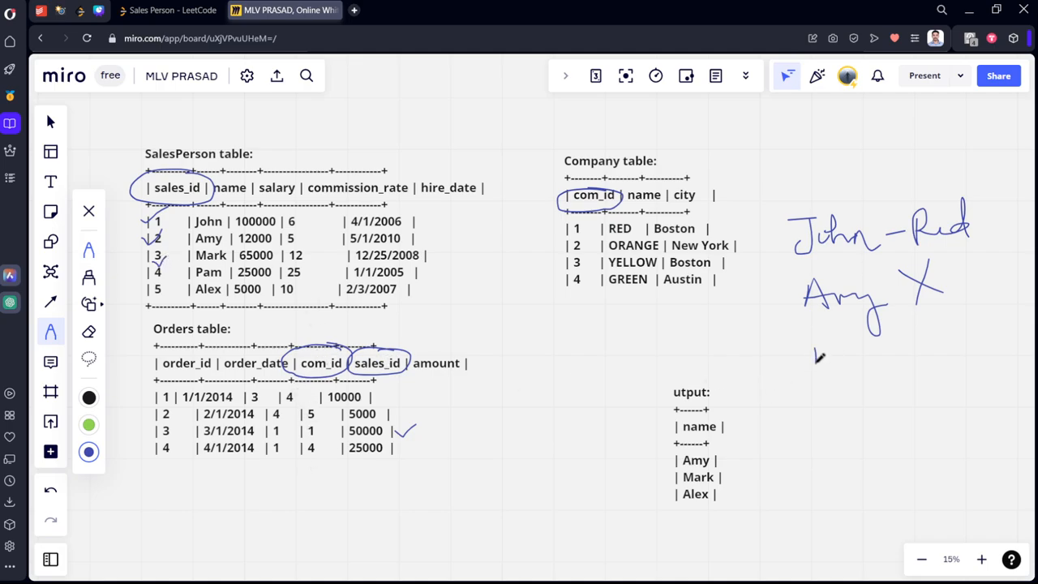
left_click_drag(811, 340, 900, 340)
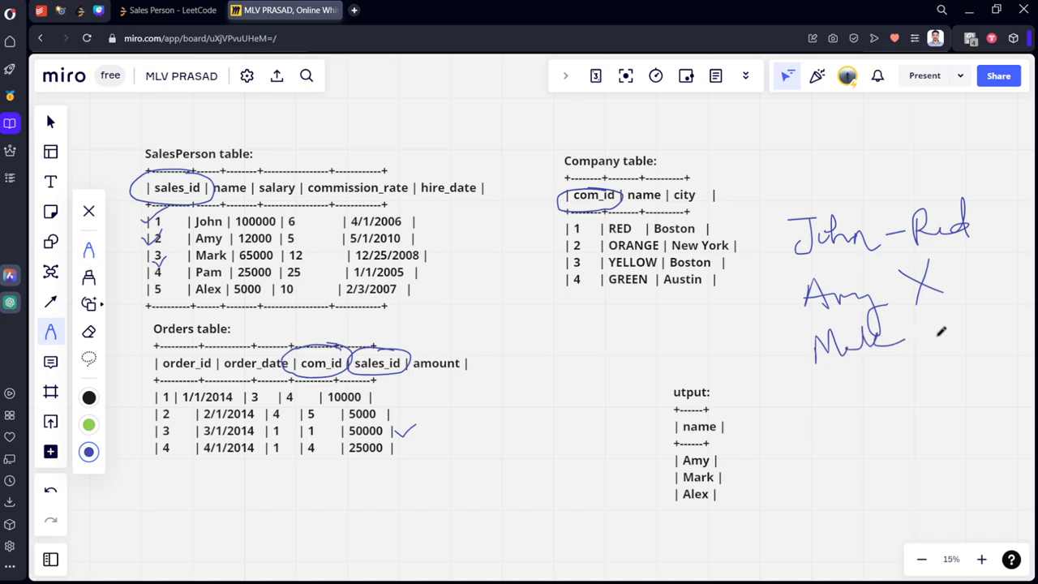
left_click_drag(941, 312, 973, 345)
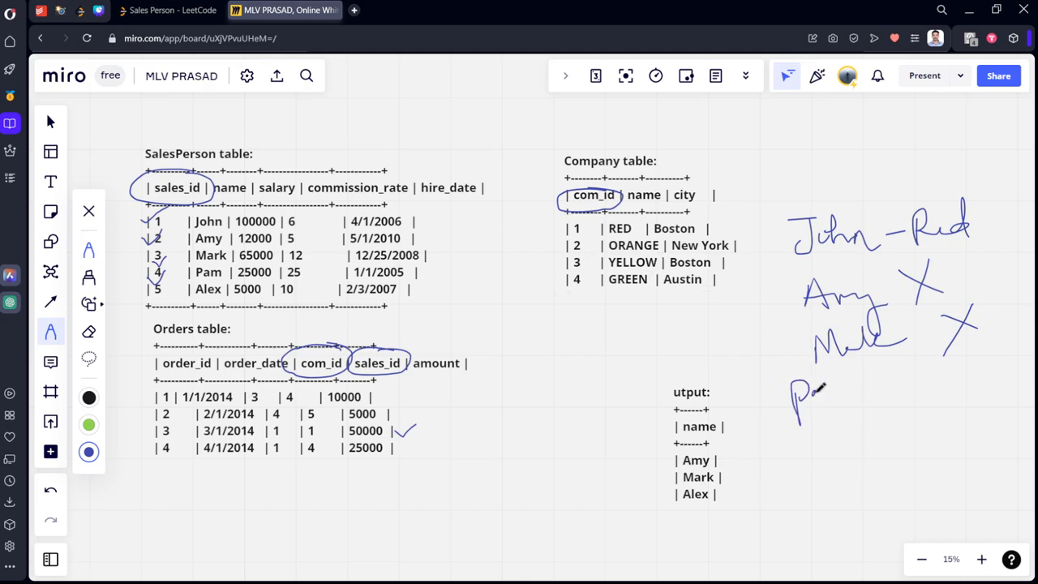
left_click_drag(803, 397, 916, 397)
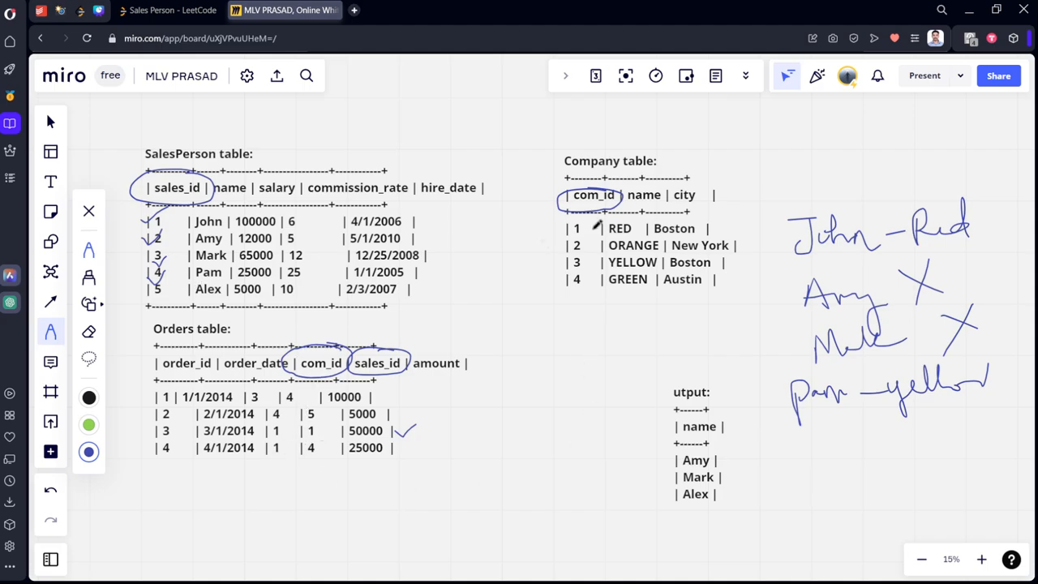
left_click_drag(875, 430, 949, 425)
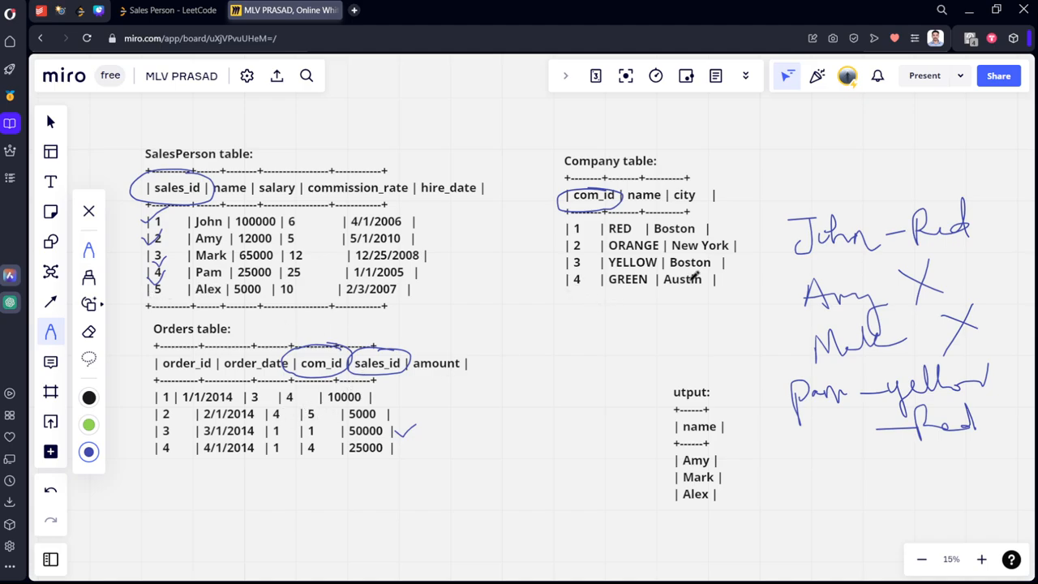
left_click_drag(782, 486, 819, 462)
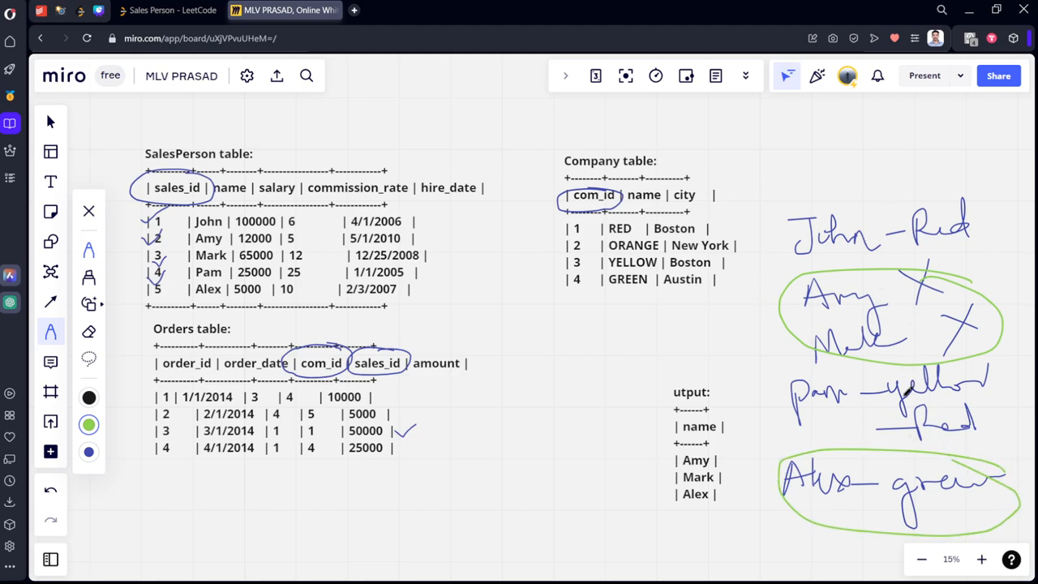
Draw green ticks and arrows linking salespeople to the output, then go back to LeetCode
left_click_drag(766, 389, 750, 414)
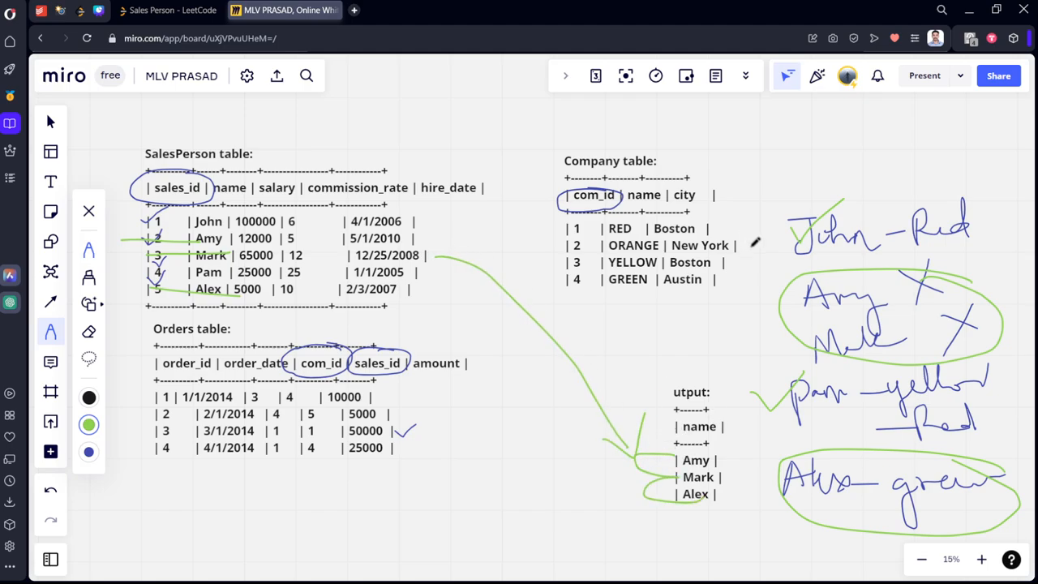
mouse_move(643, 302)
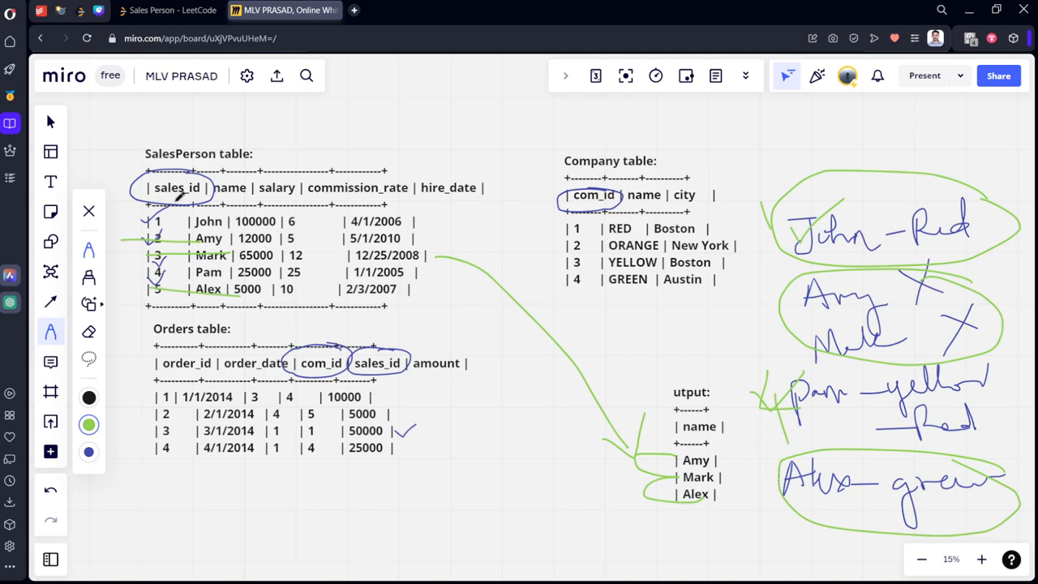
mouse_move(536, 344)
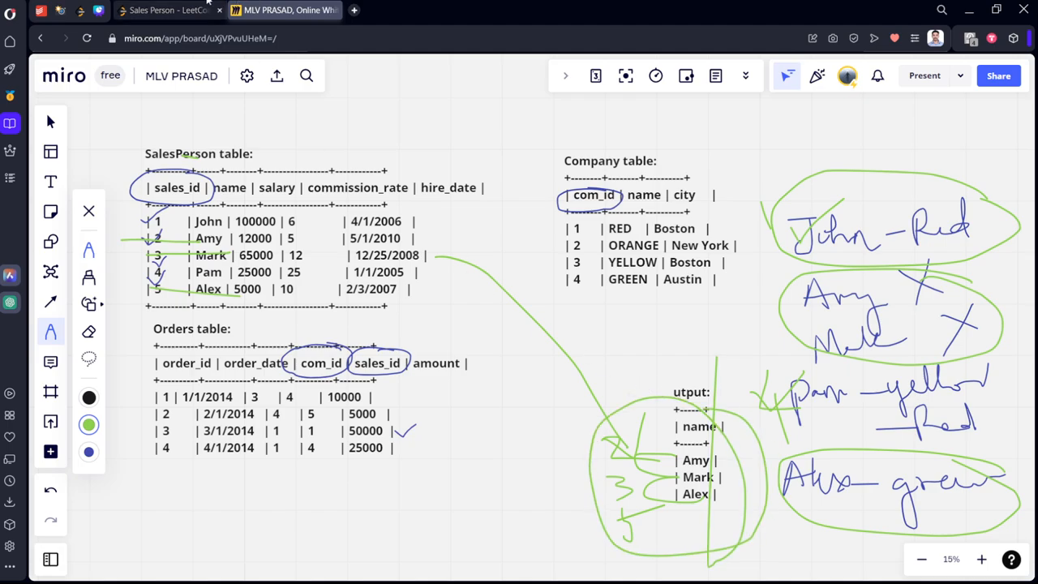
left_click(168, 9)
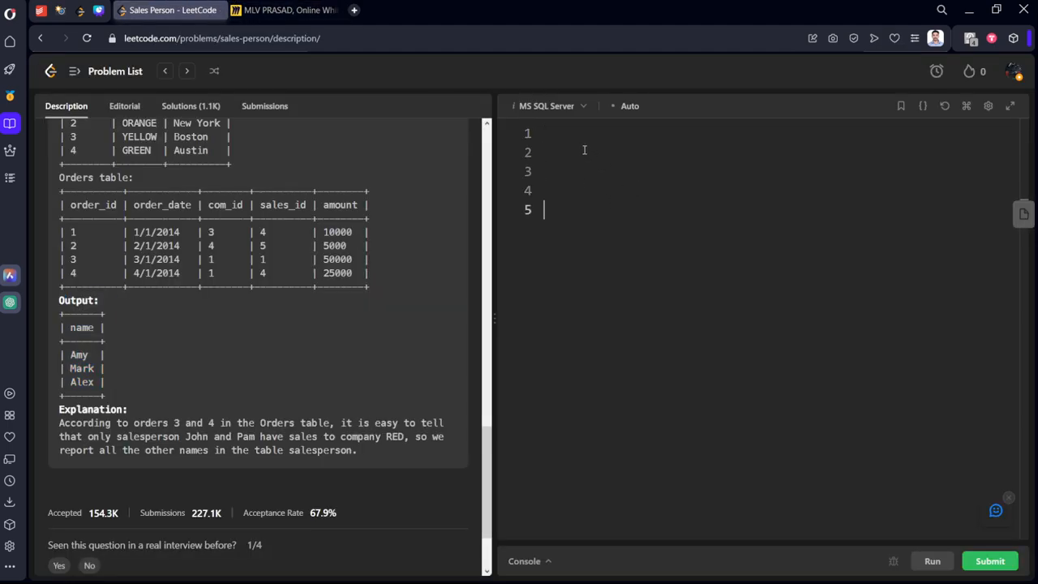
Write 'from Orders a inner join SalesPerson b on a.sales_id = b.sales_id' in the editor
type("from O")
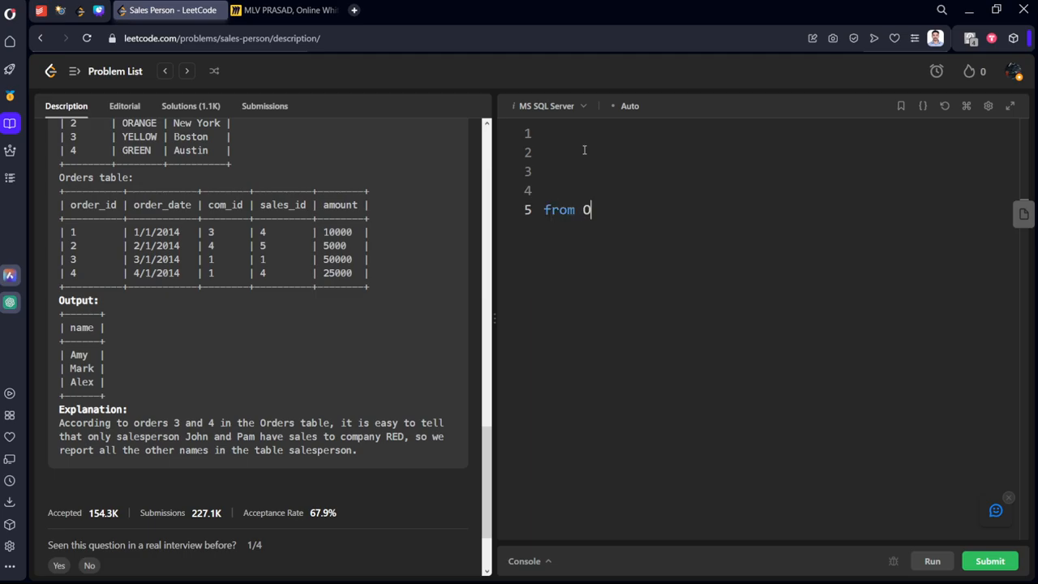
type("rders a")
type("inner")
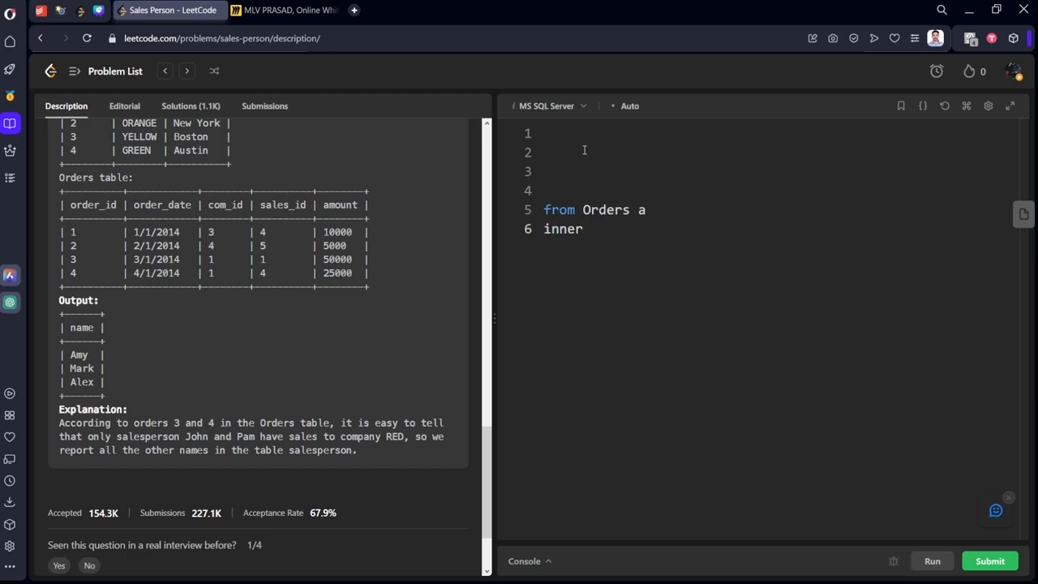
scroll("up", 3)
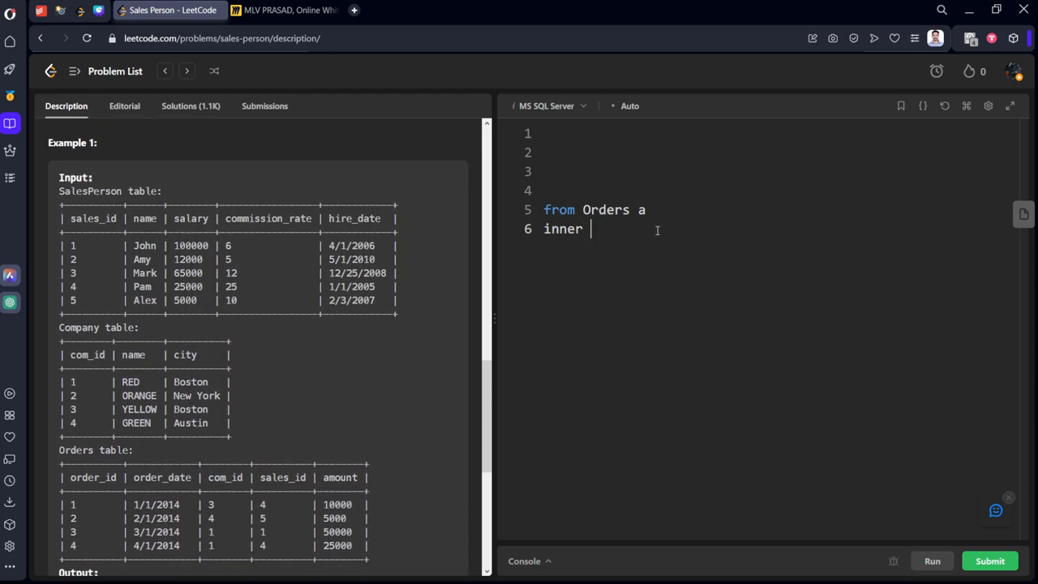
type("Sales")
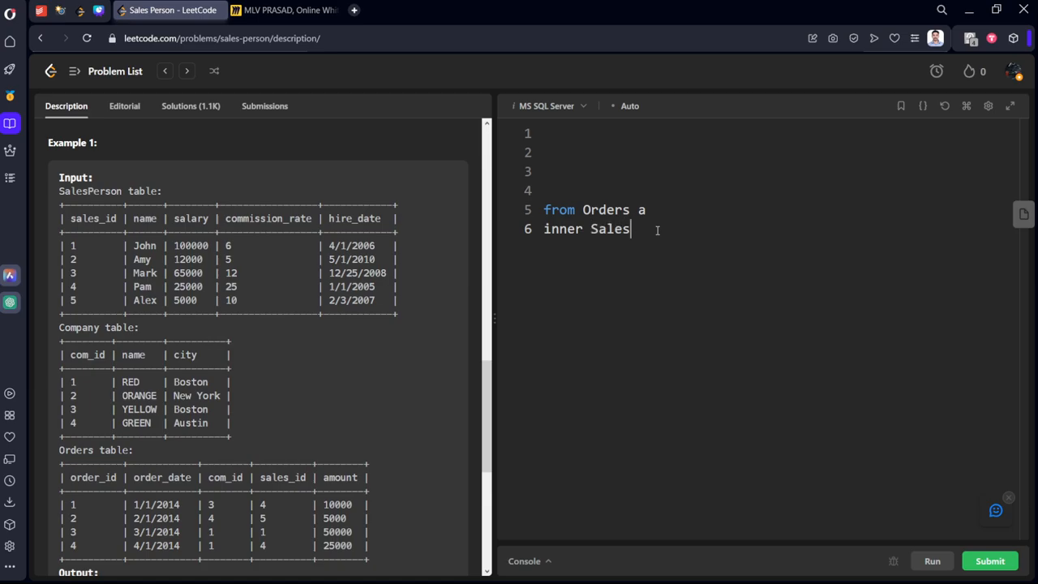
type("P")
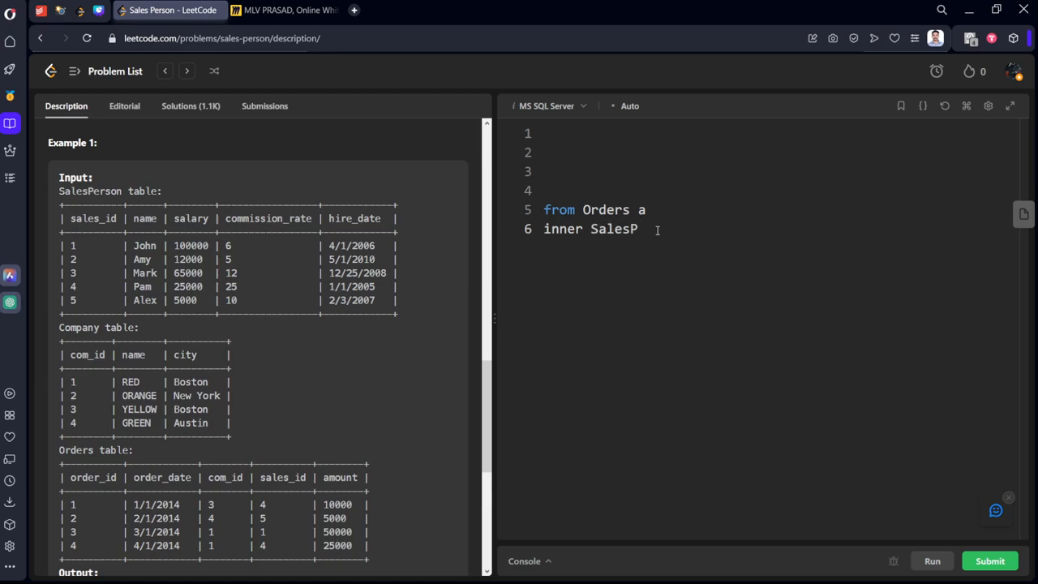
type("erson")
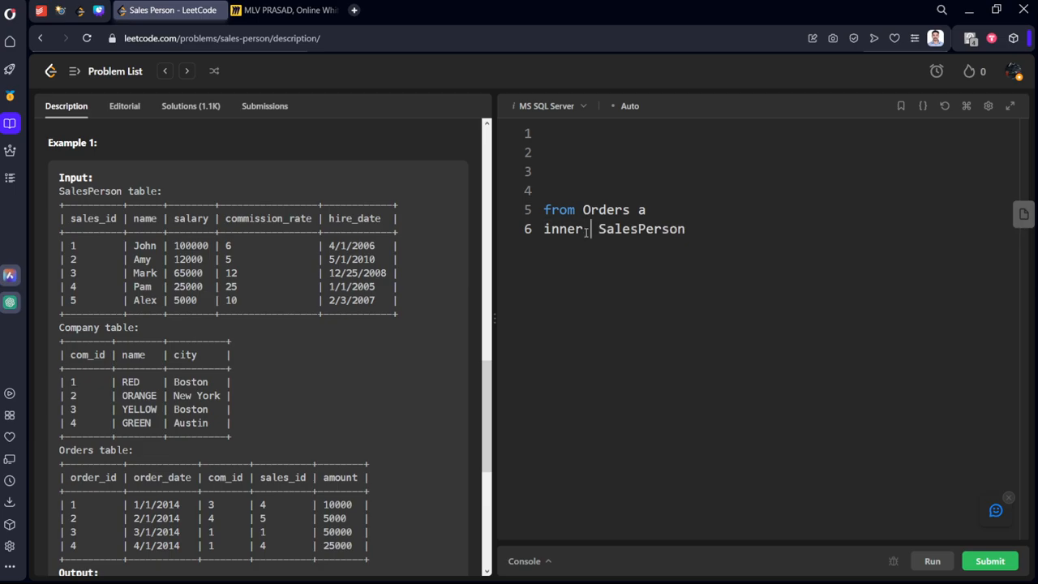
type("join")
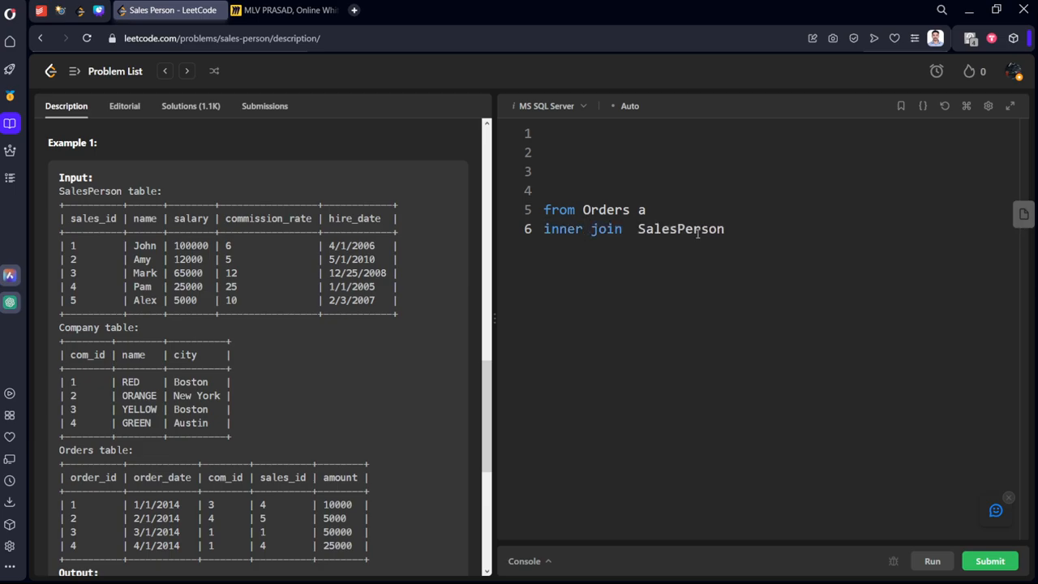
type("b")
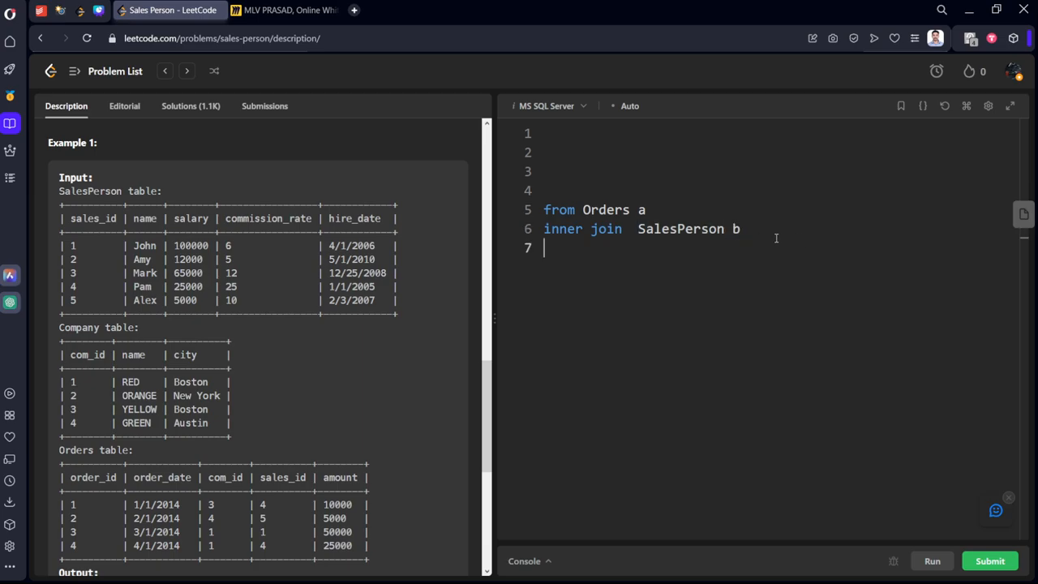
type("on a.")
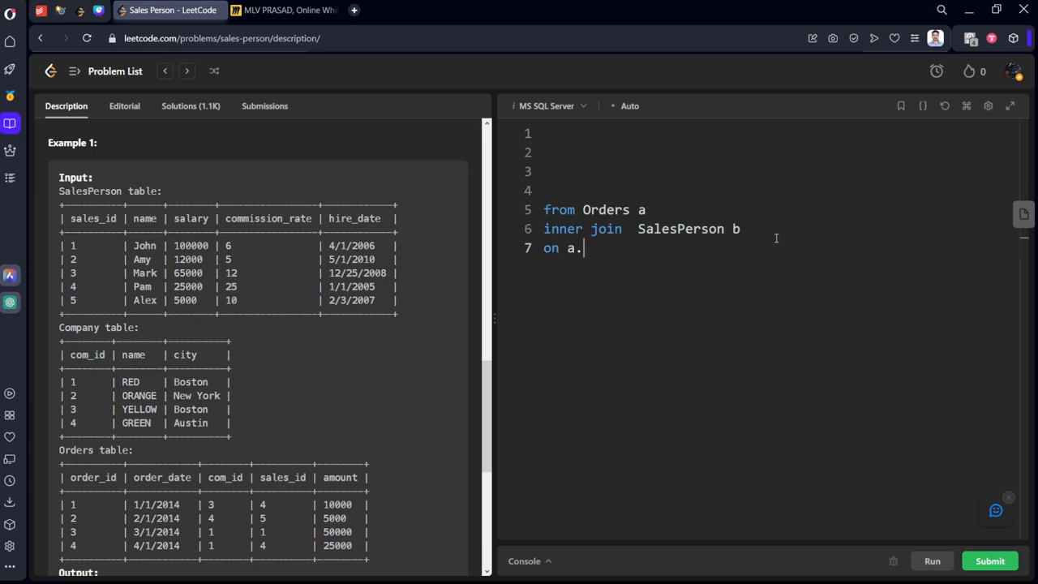
type("sales")
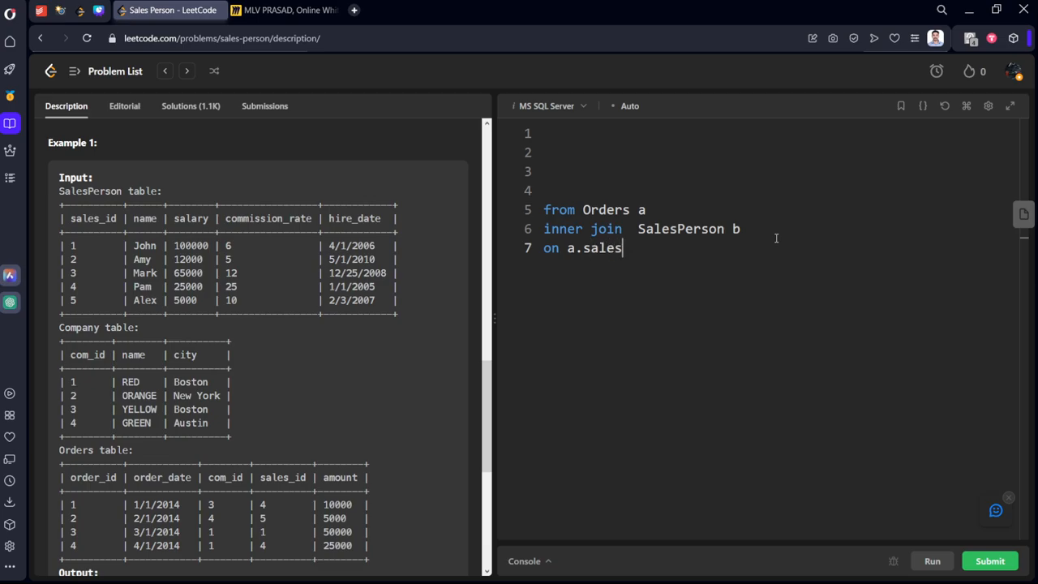
type("_id =")
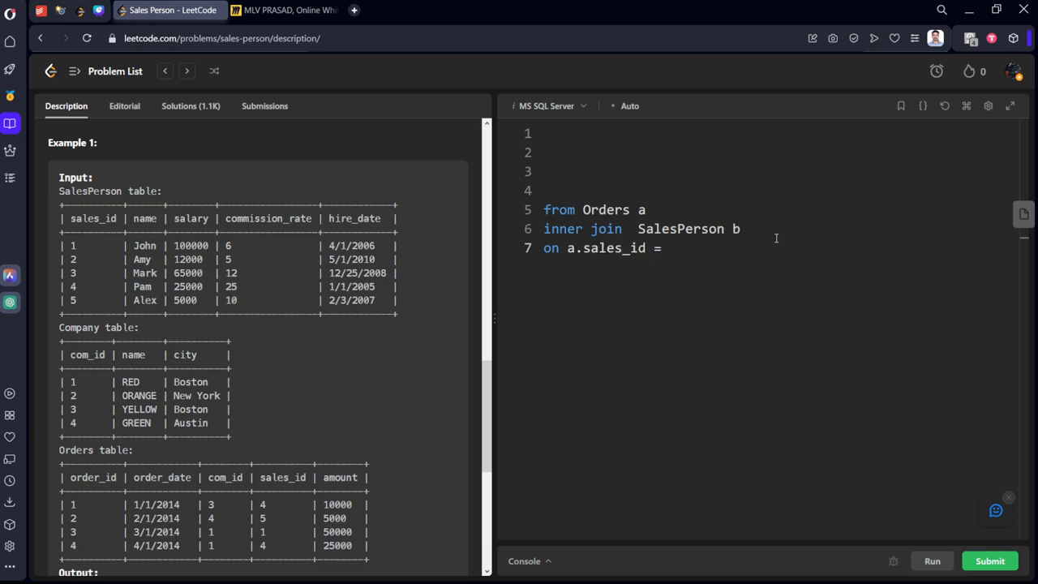
type("b.s")
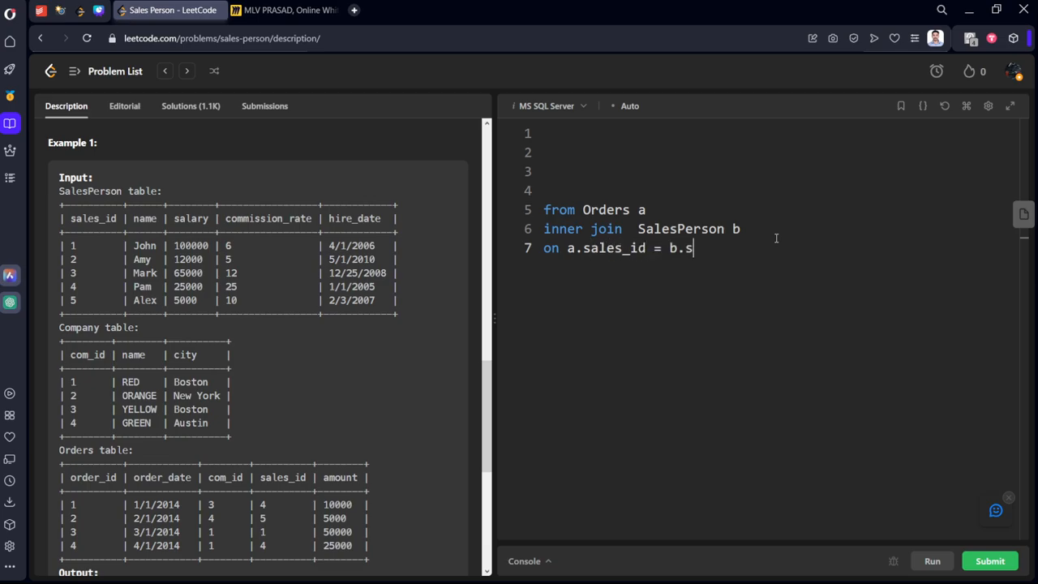
type("ales_id")
type("inner")
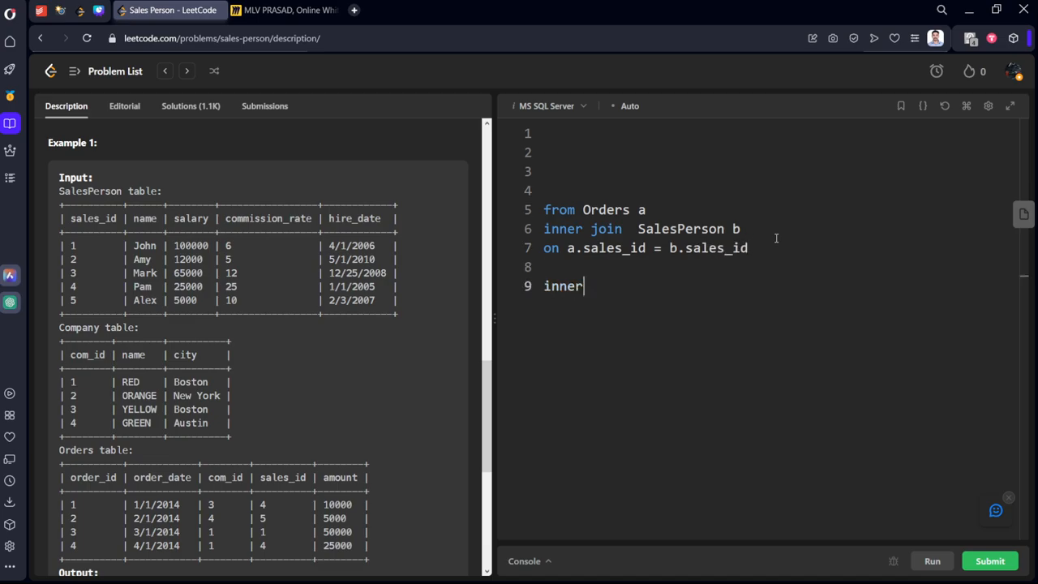
Add 'inner join Company c on a.com_id = c.com_id' to the query
type("join")
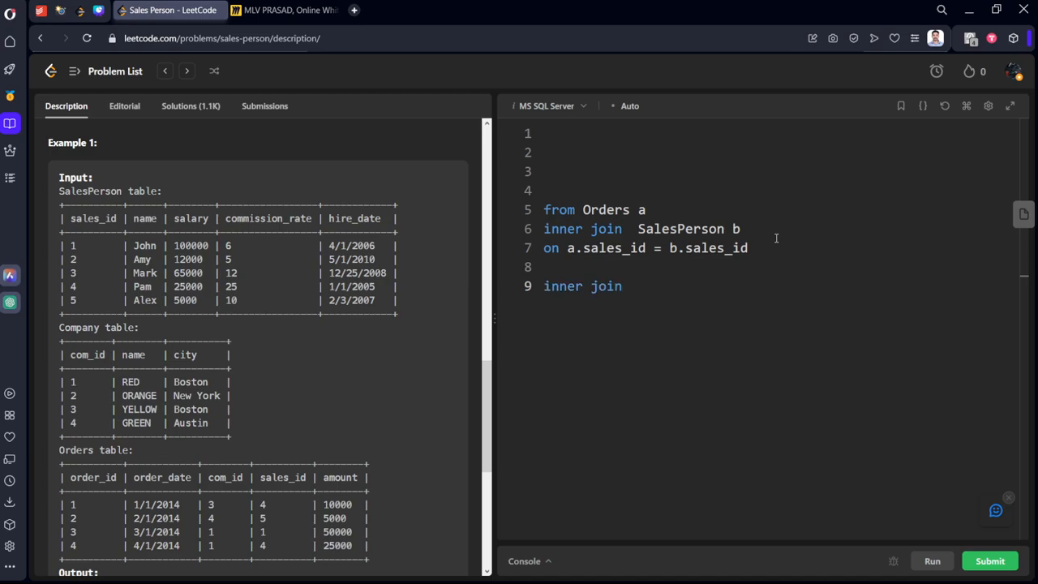
type("co")
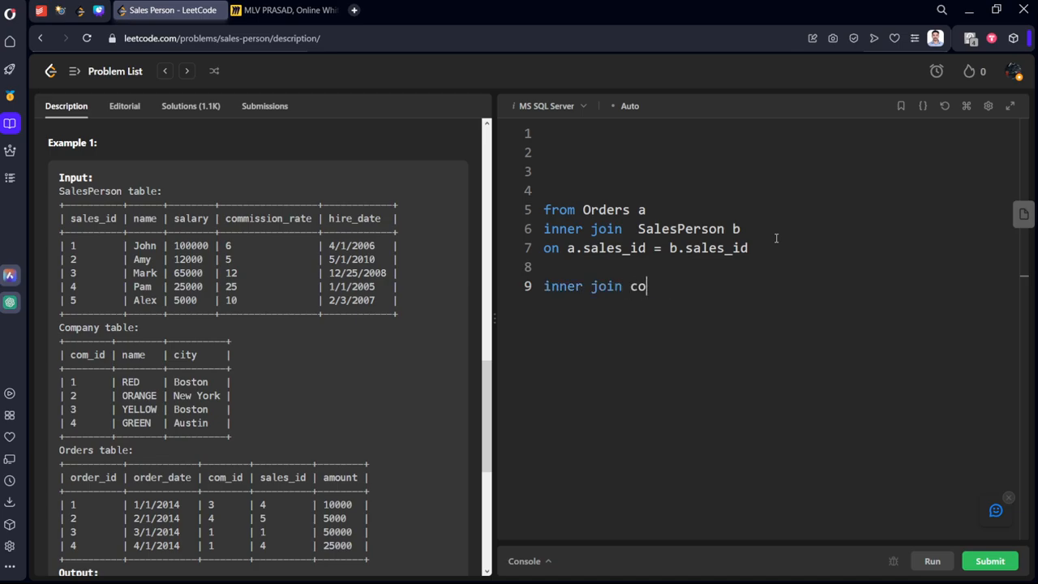
key("Backspace")
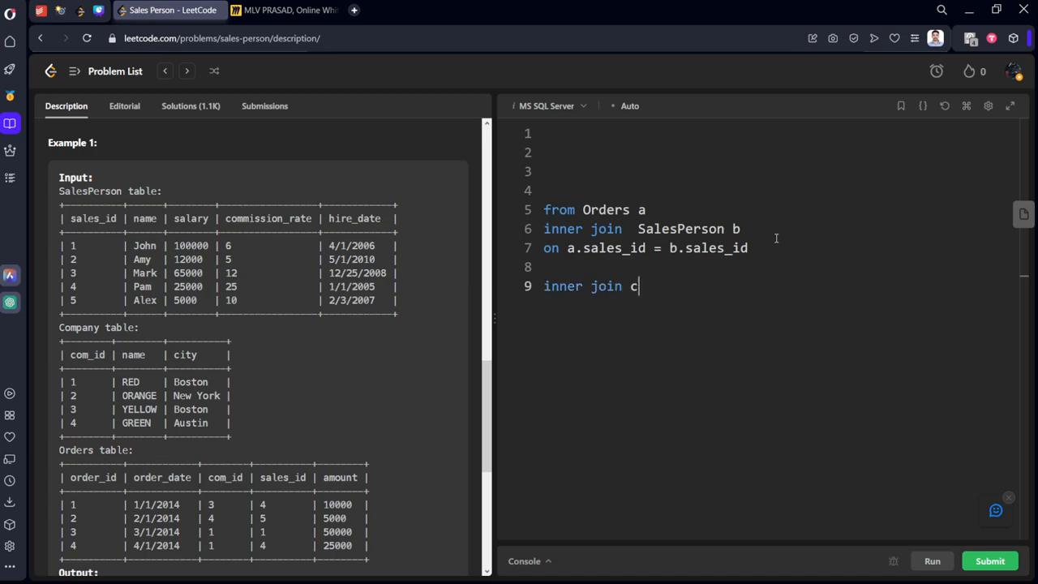
type("ompany")
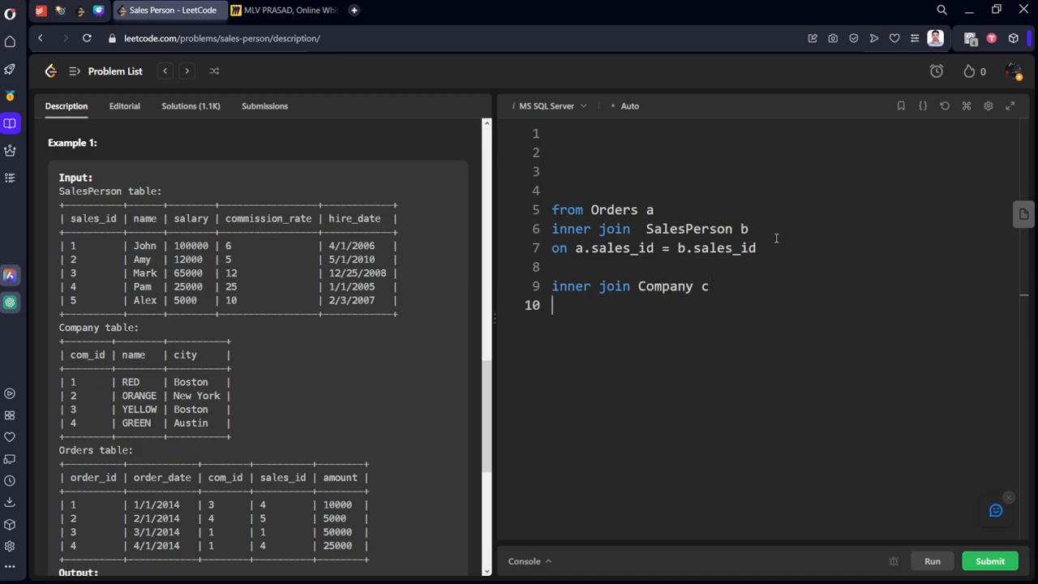
type("on")
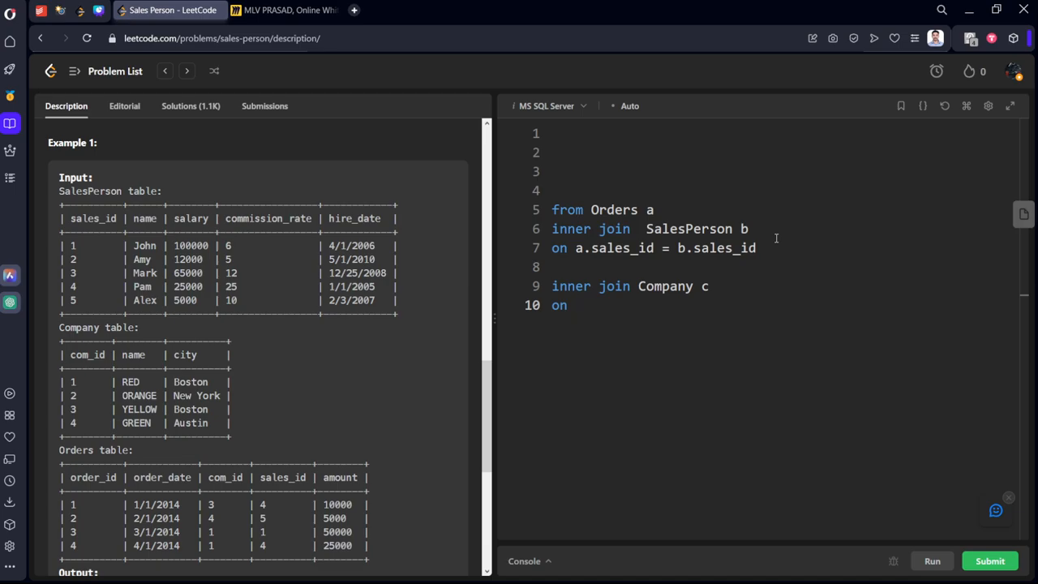
type("a")
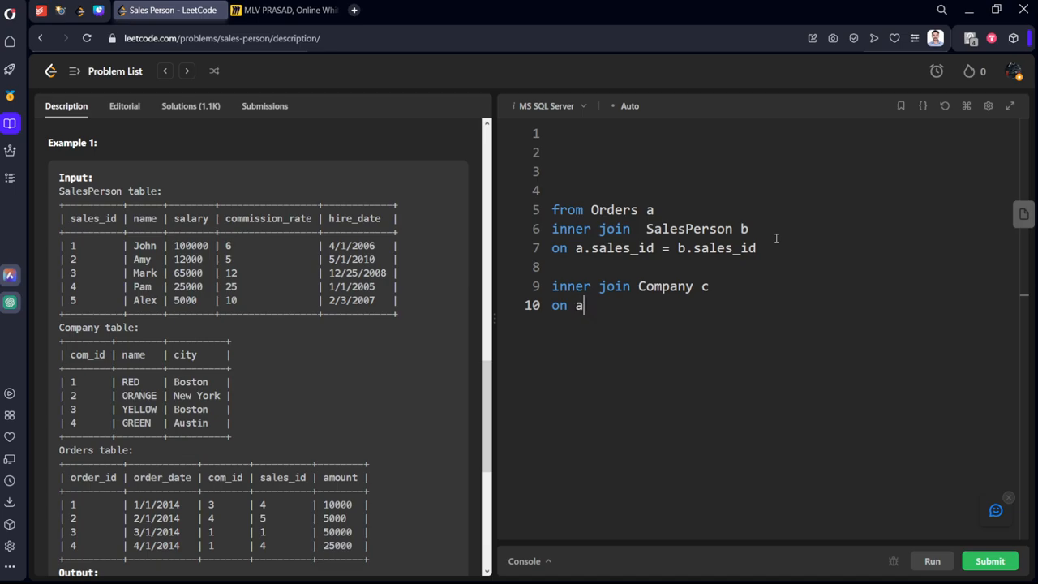
type(".com")
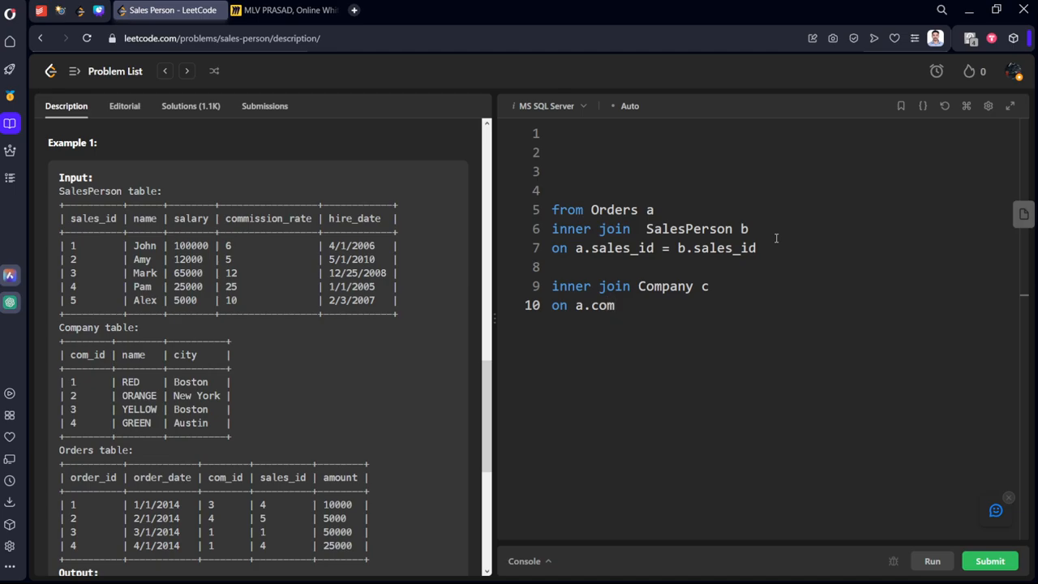
type("_id =")
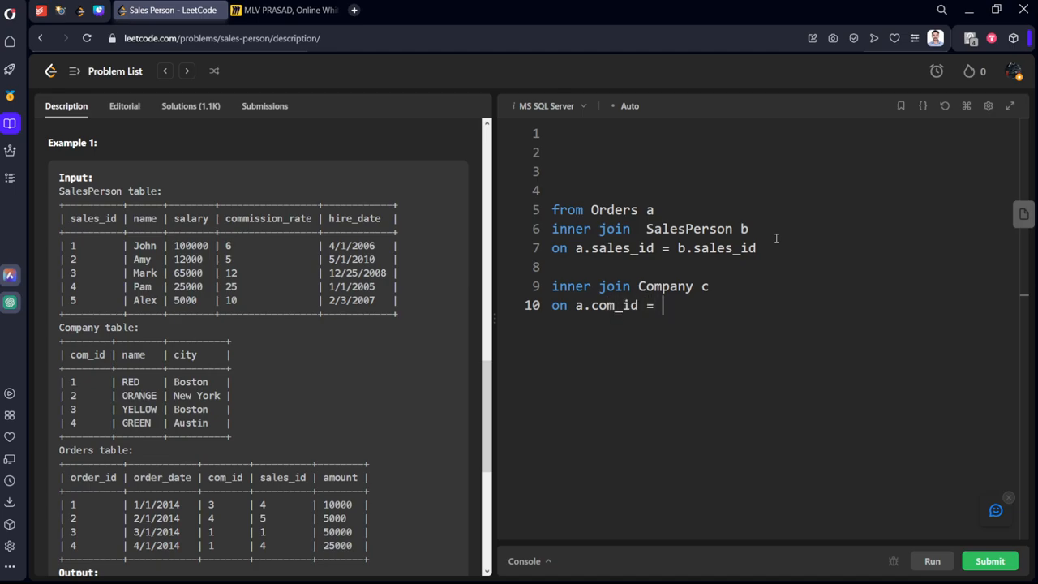
type("c")
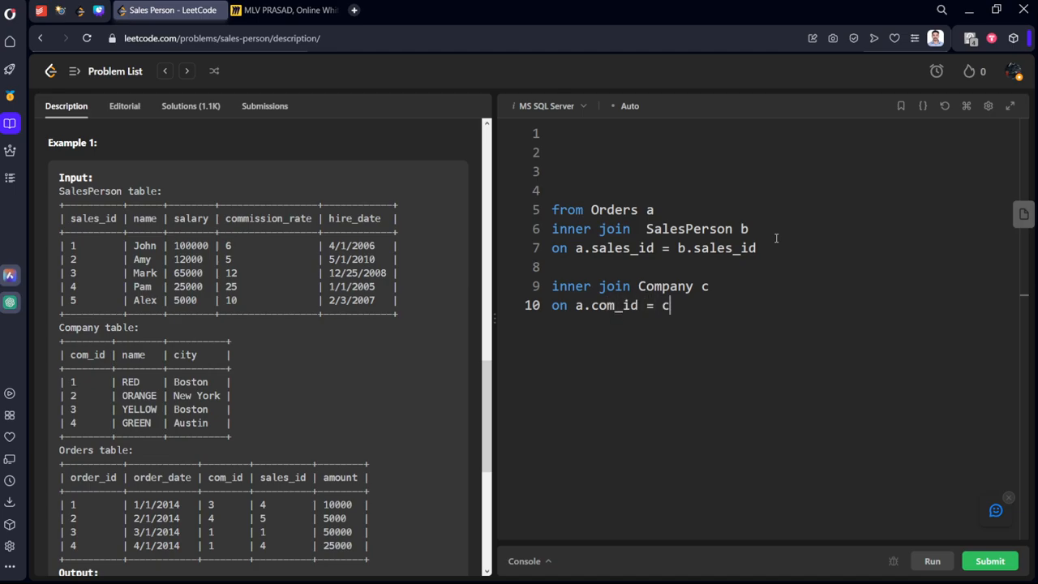
type("com_")
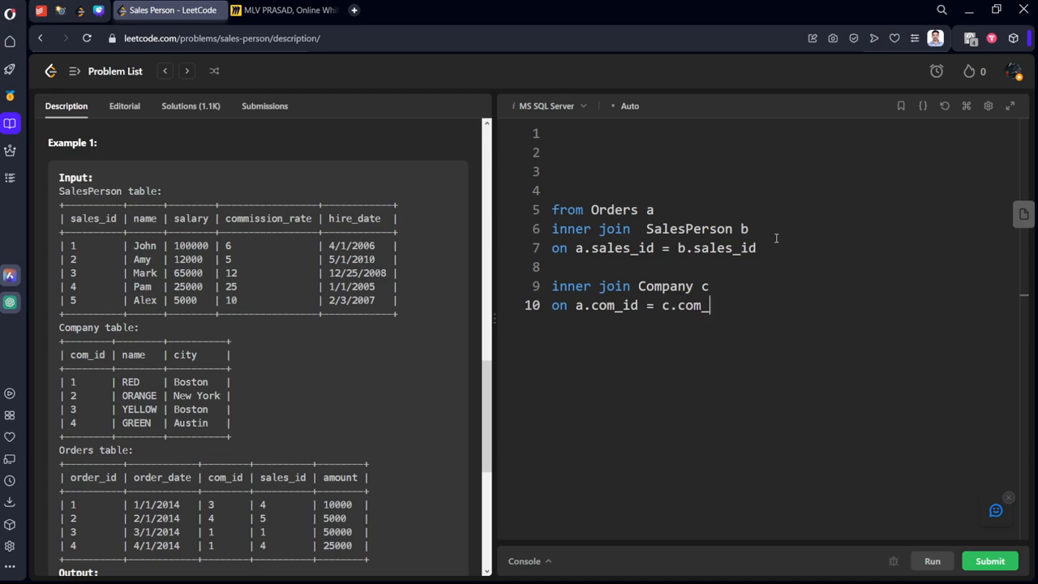
key("Enter")
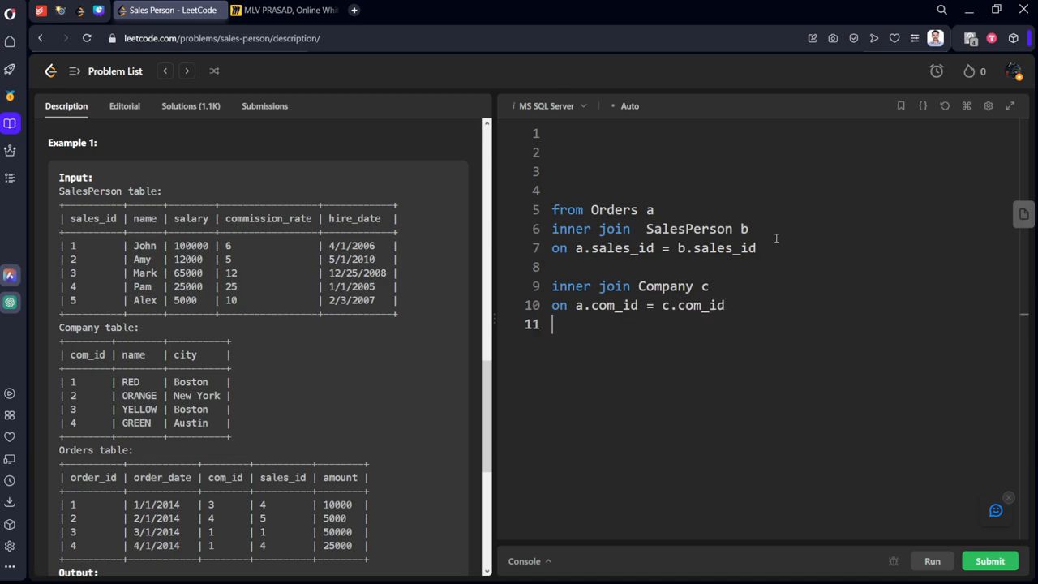
Filter with where c.name = 'Red' and select sales_id at the top
type("wher")
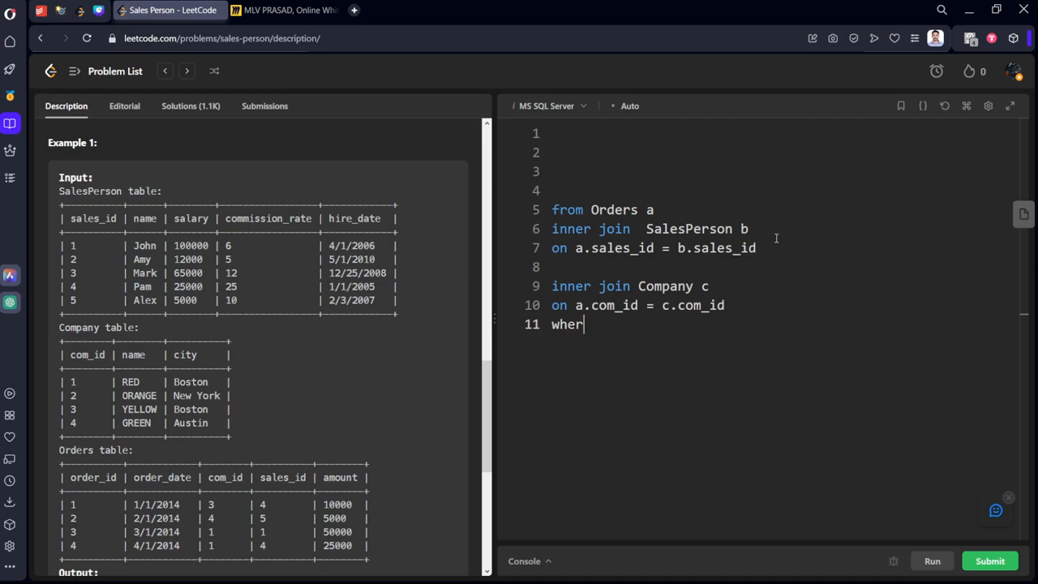
type("e")
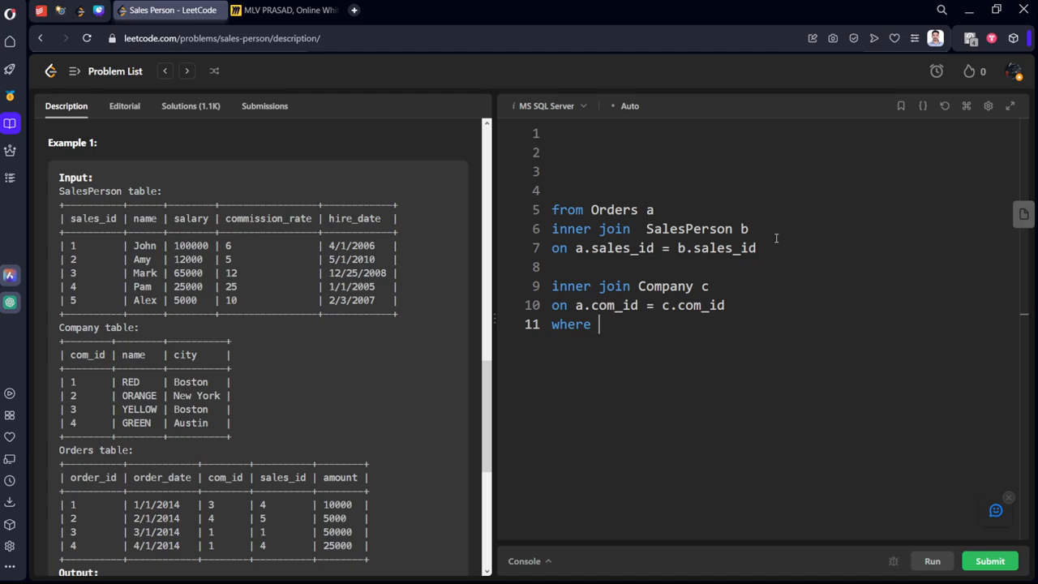
type("c.name")
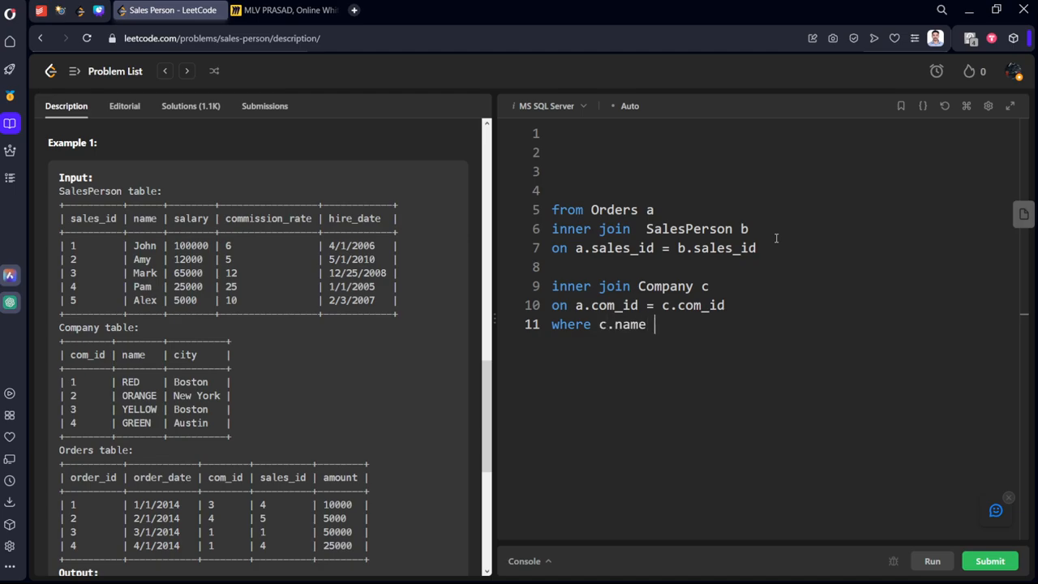
type("= '")
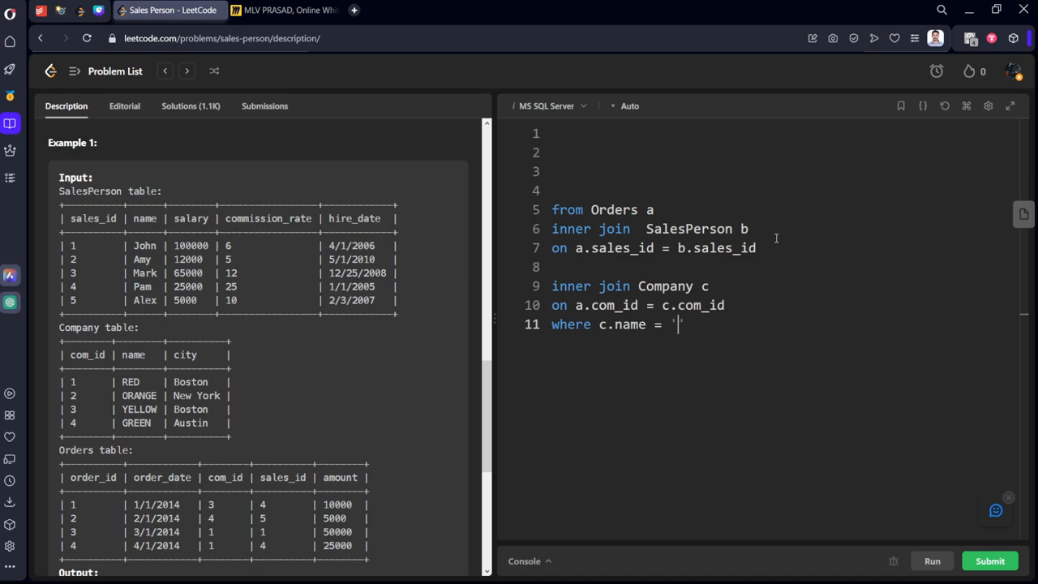
type("Red'")
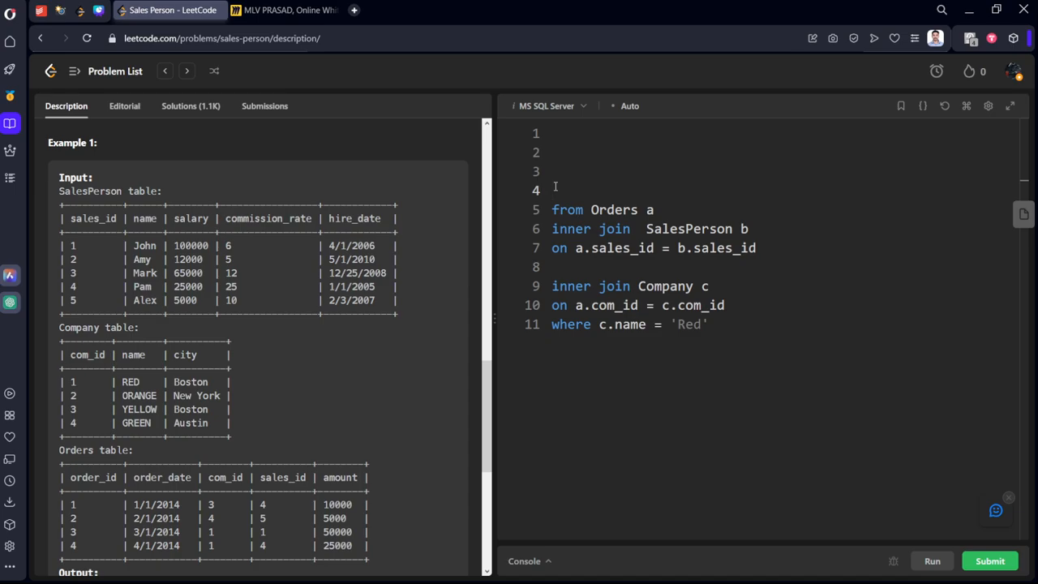
type("select sales_")
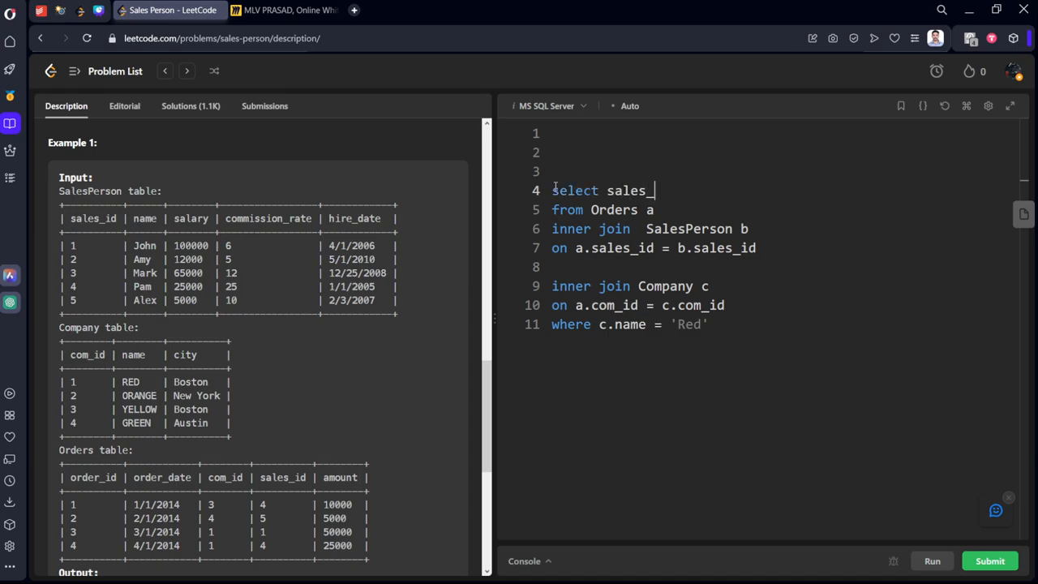
type("id")
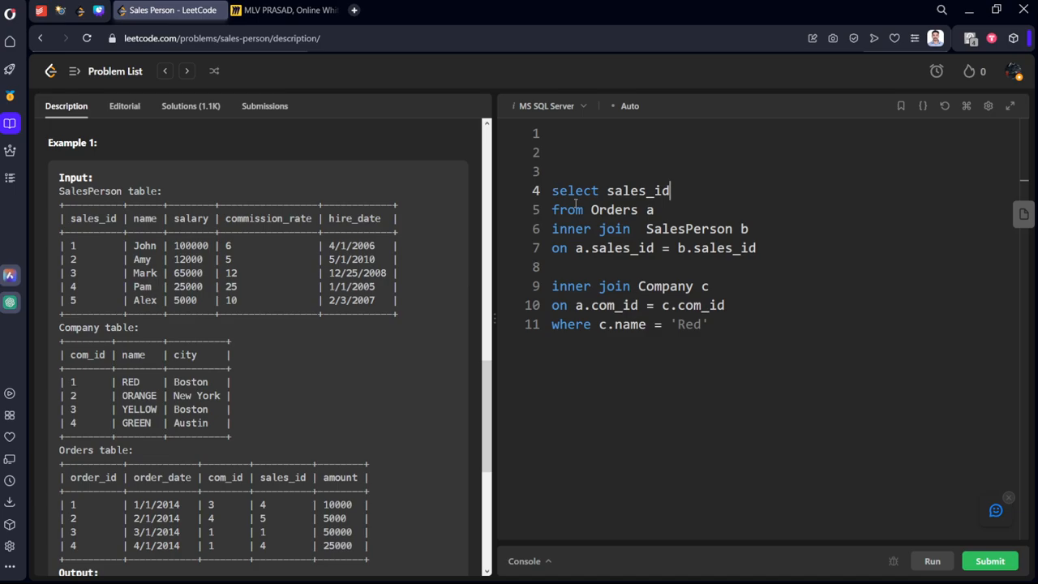
key("enter")
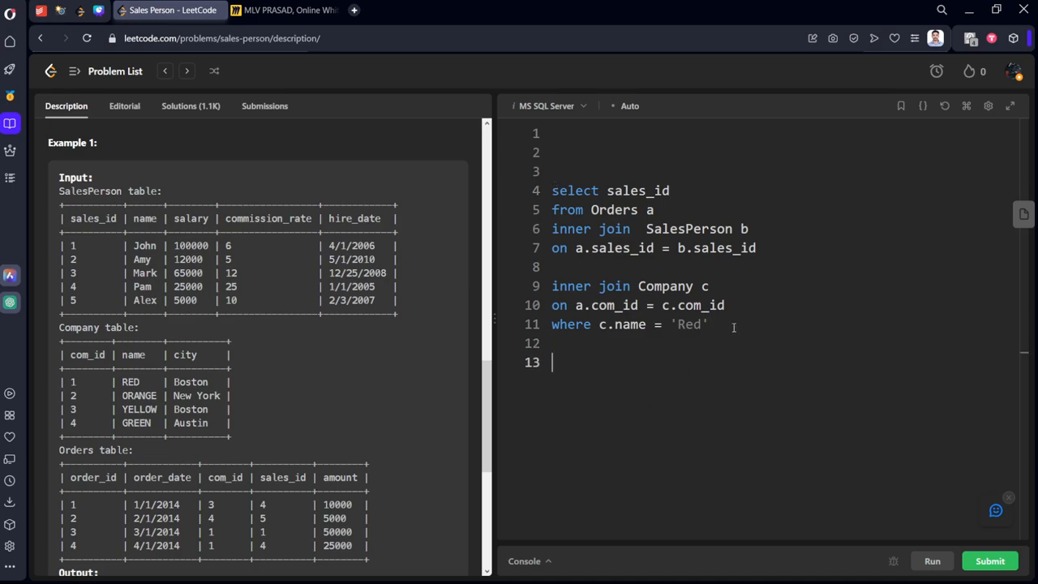
Start a new query: select sales_id from SalesPerson
type("selec")
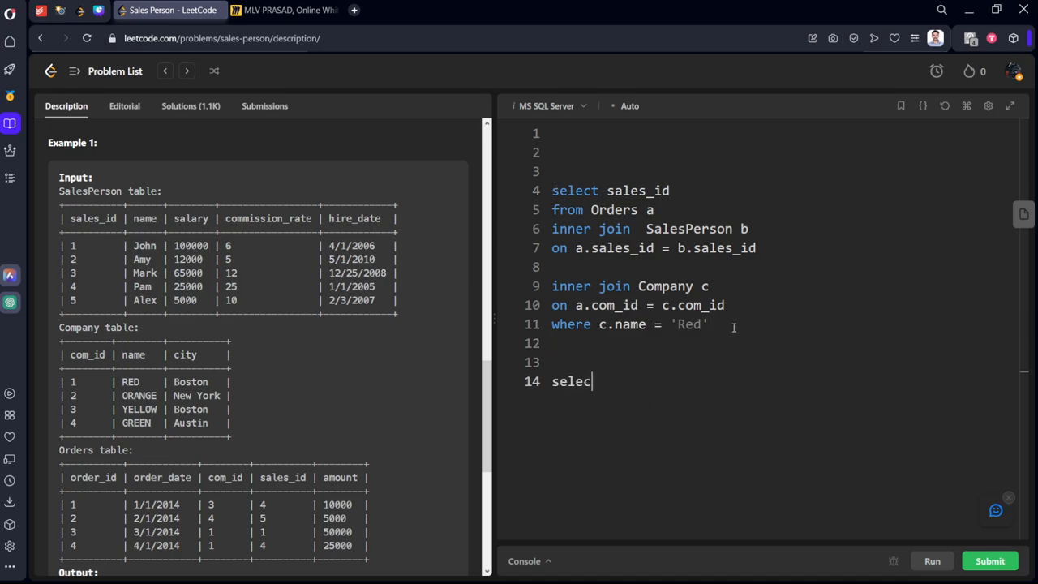
type("sales_id fro")
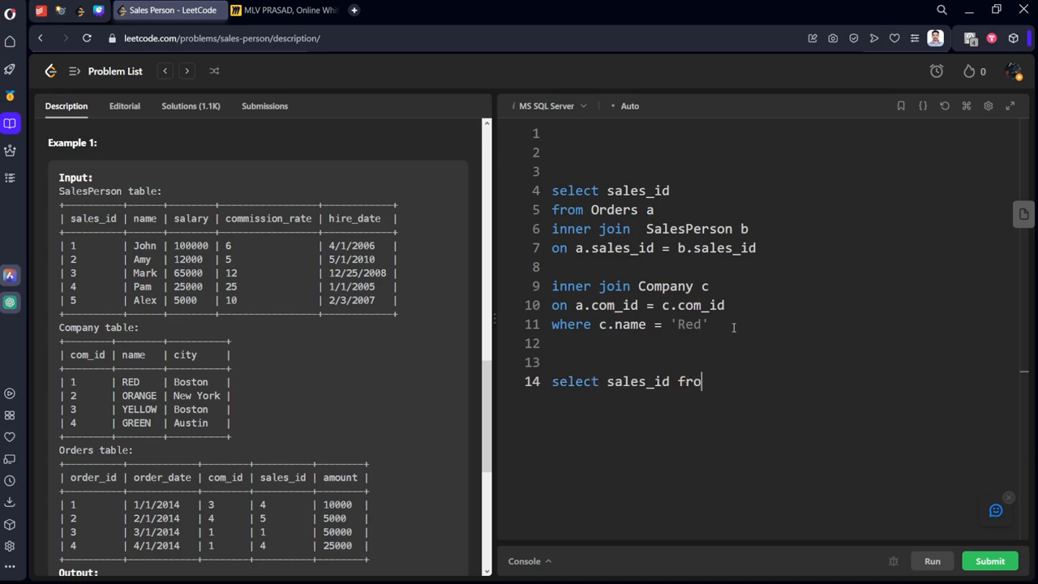
type("m")
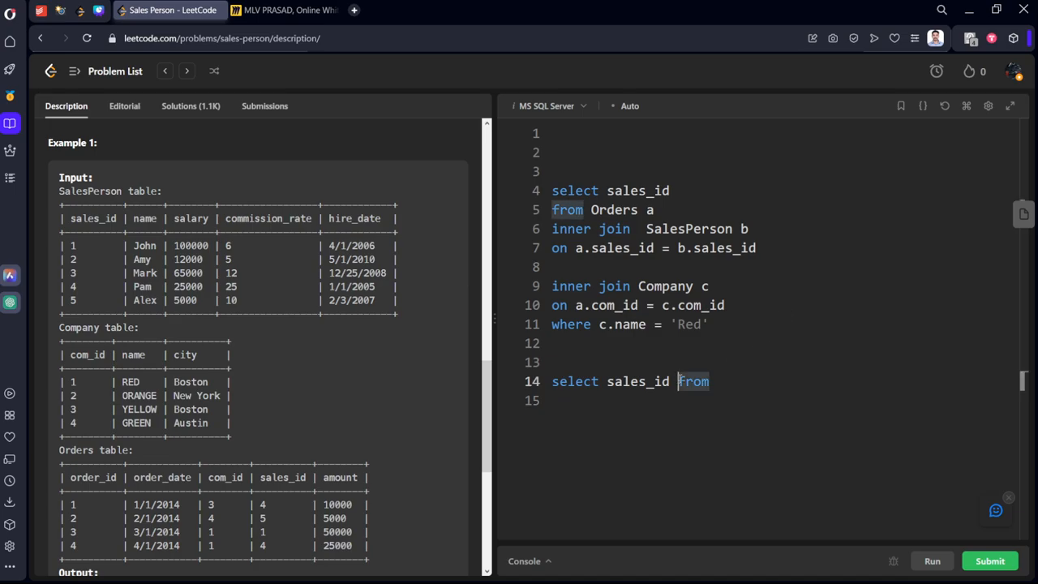
key("enter")
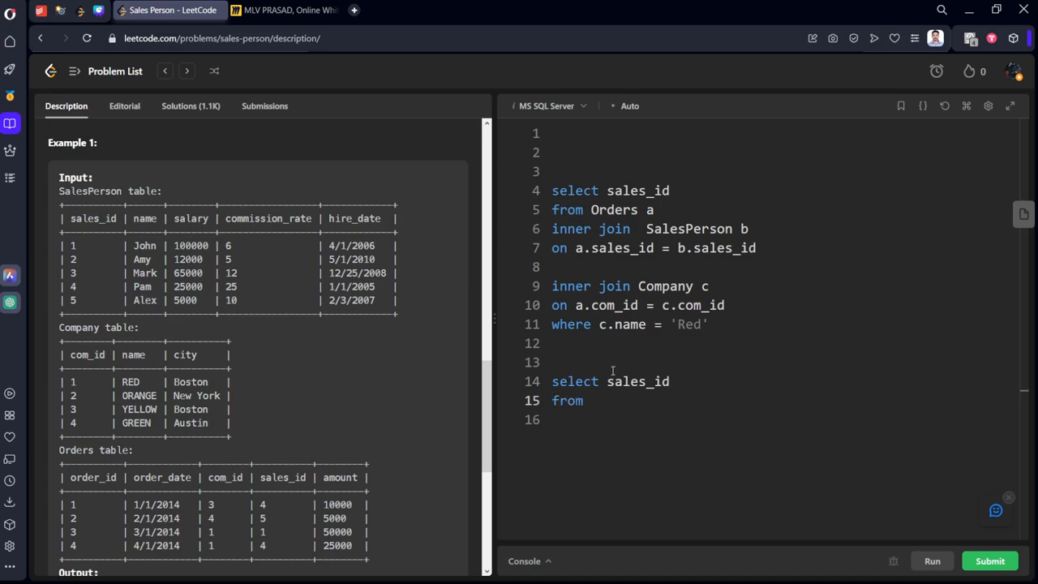
type("Sa")
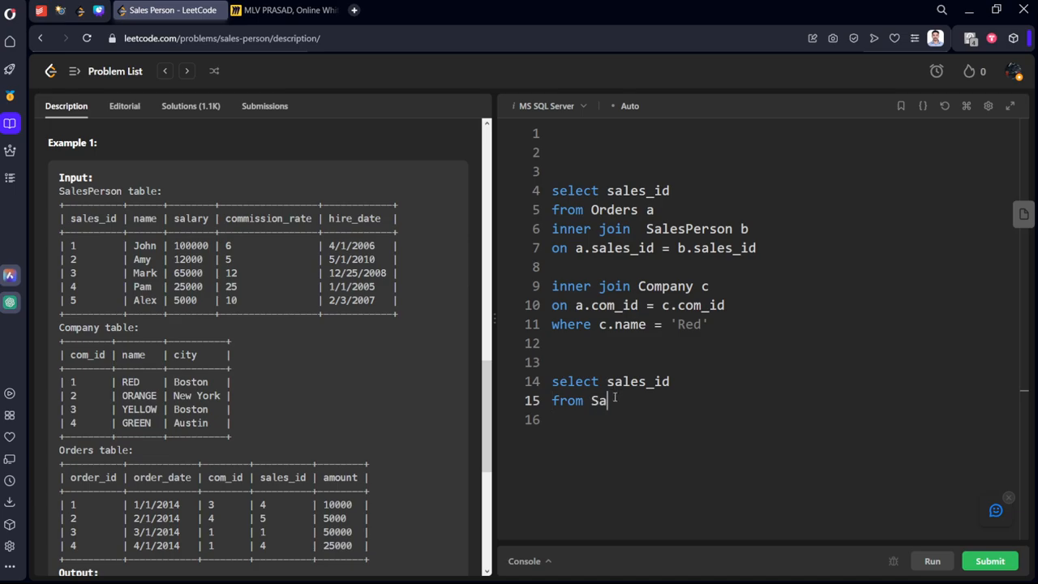
type("les")
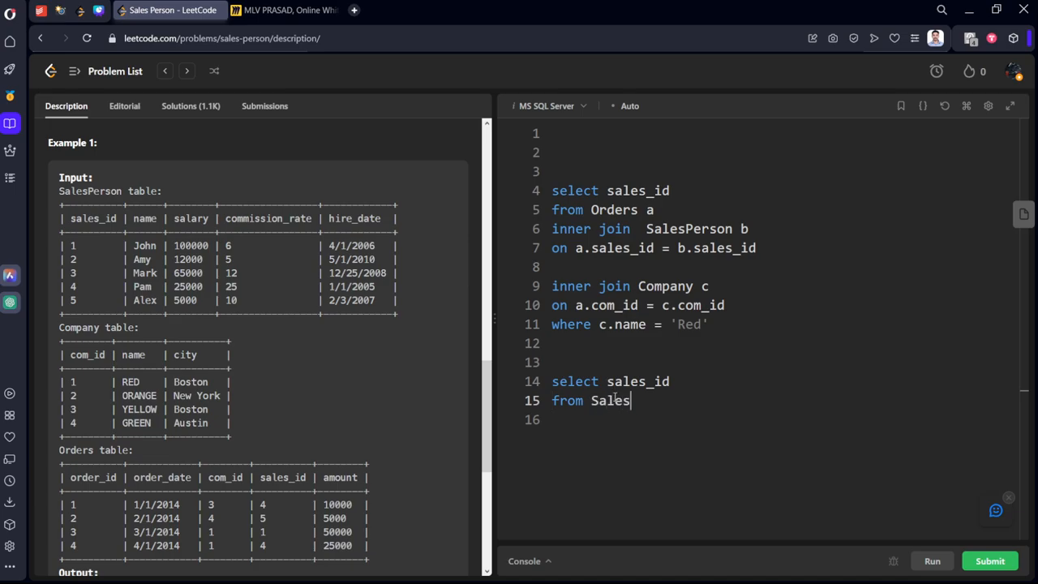
type("Pers")
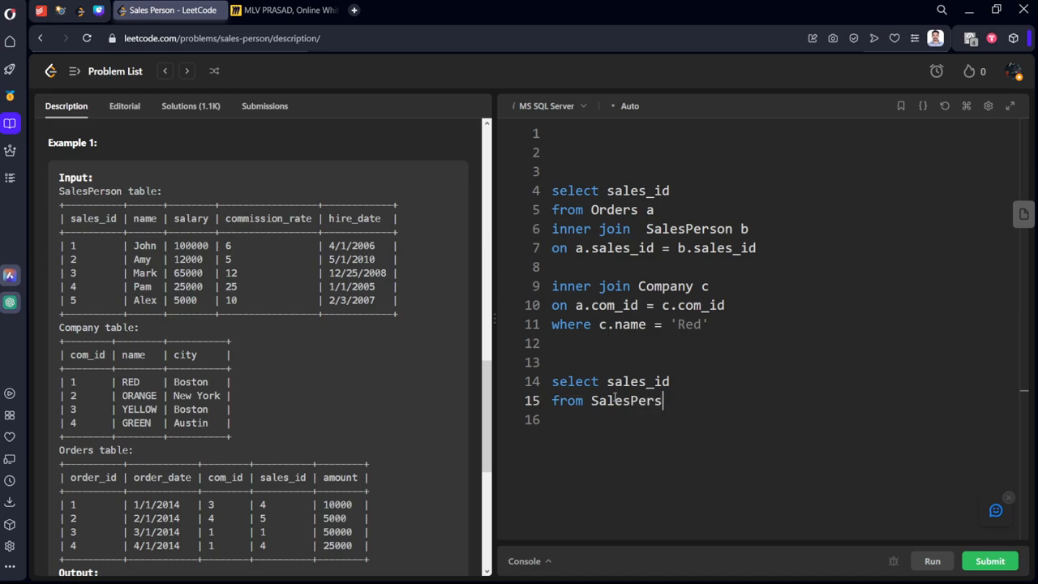
type("on")
left_click(778, 419)
type("where")
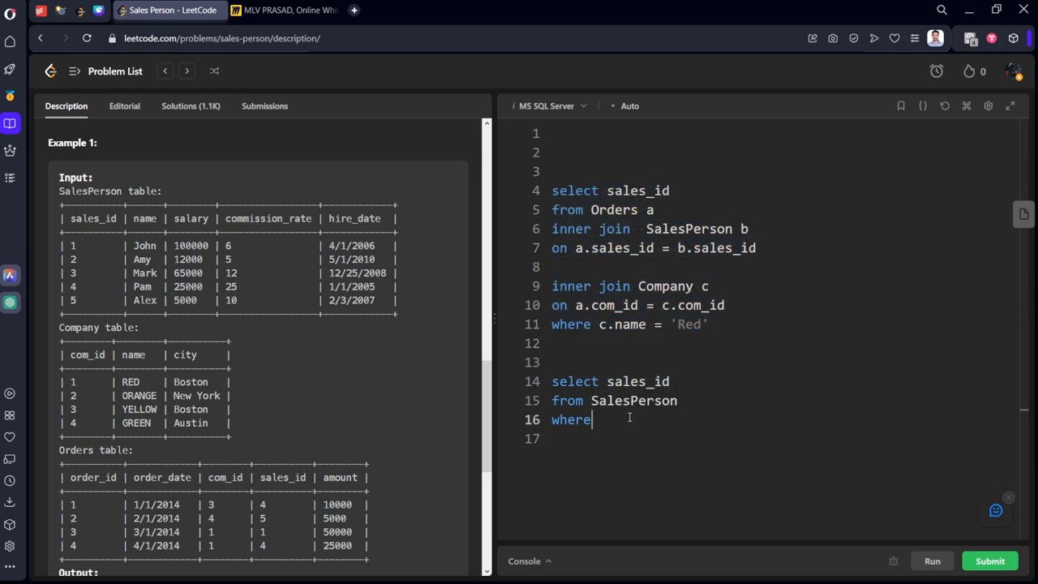
Add 'where sales_id not in' and select the earlier Red join query to cut it
type("sale")
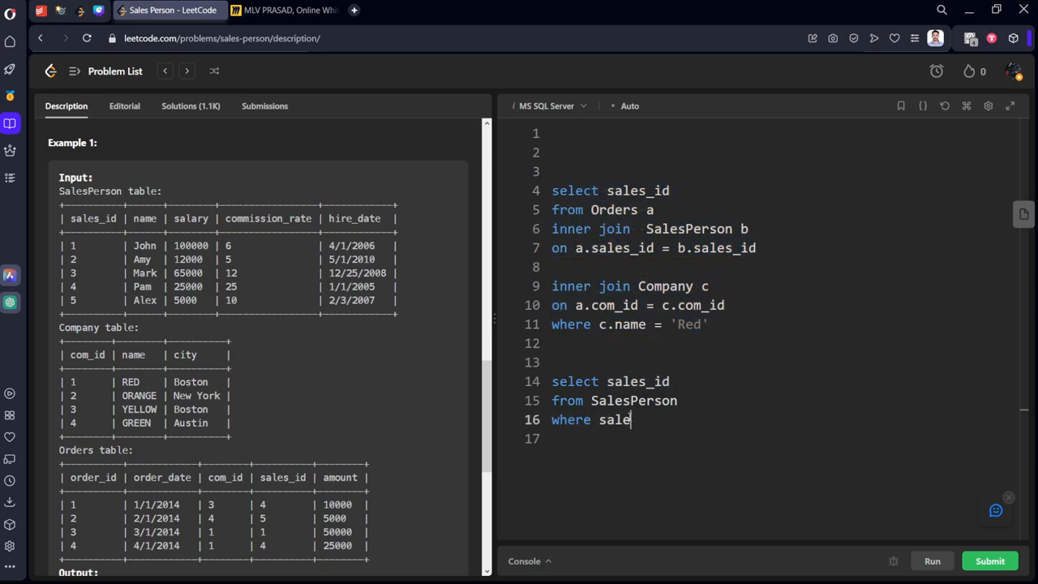
type("s")
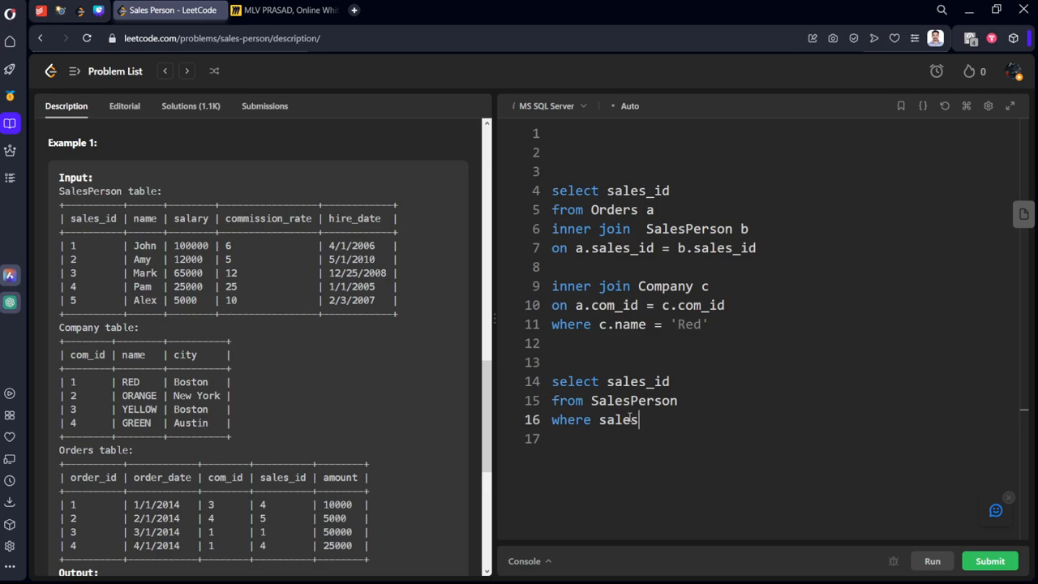
type("_id n")
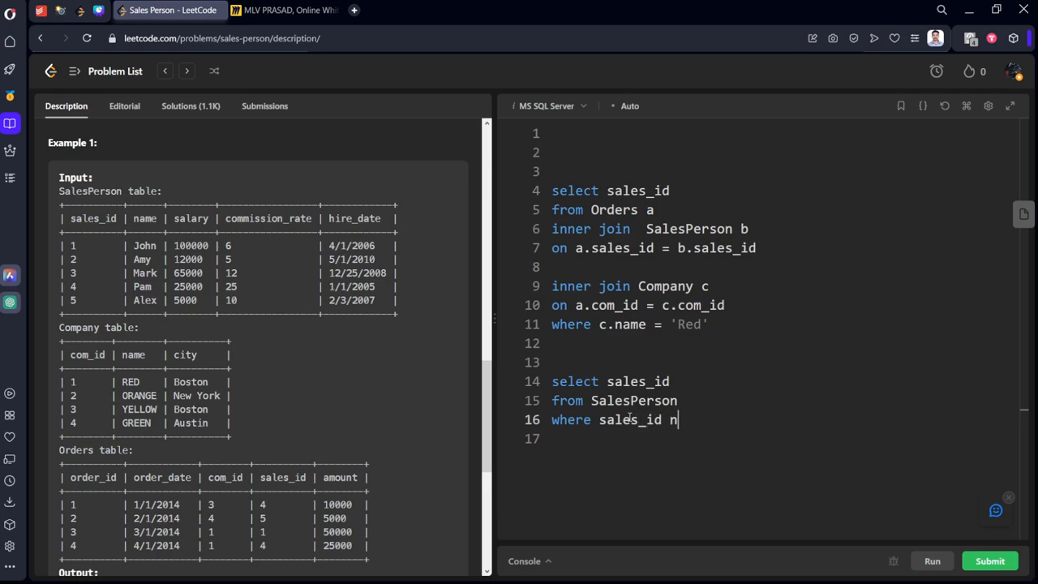
type("ot in")
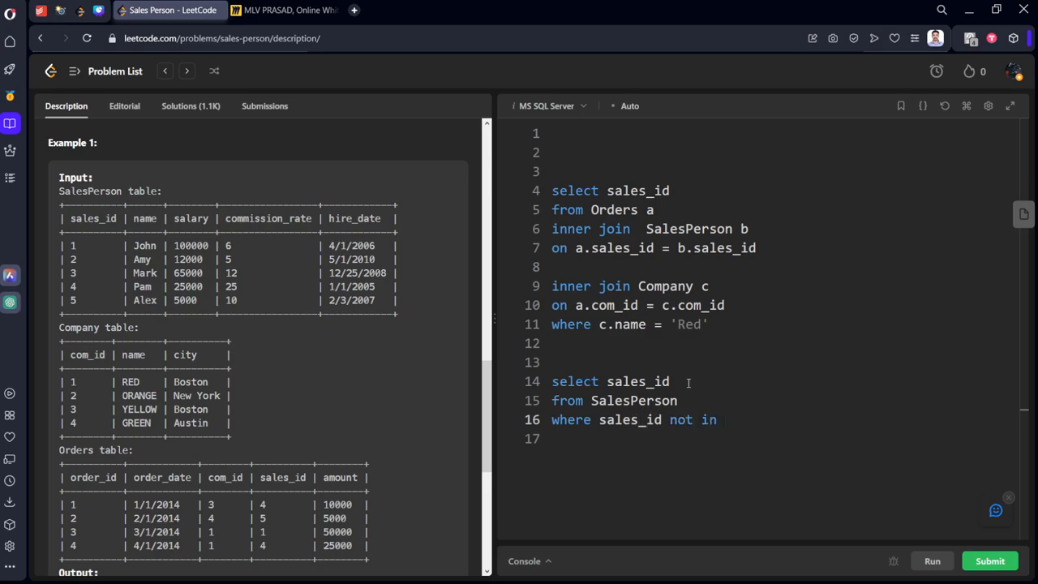
left_click_drag(552, 171, 707, 324)
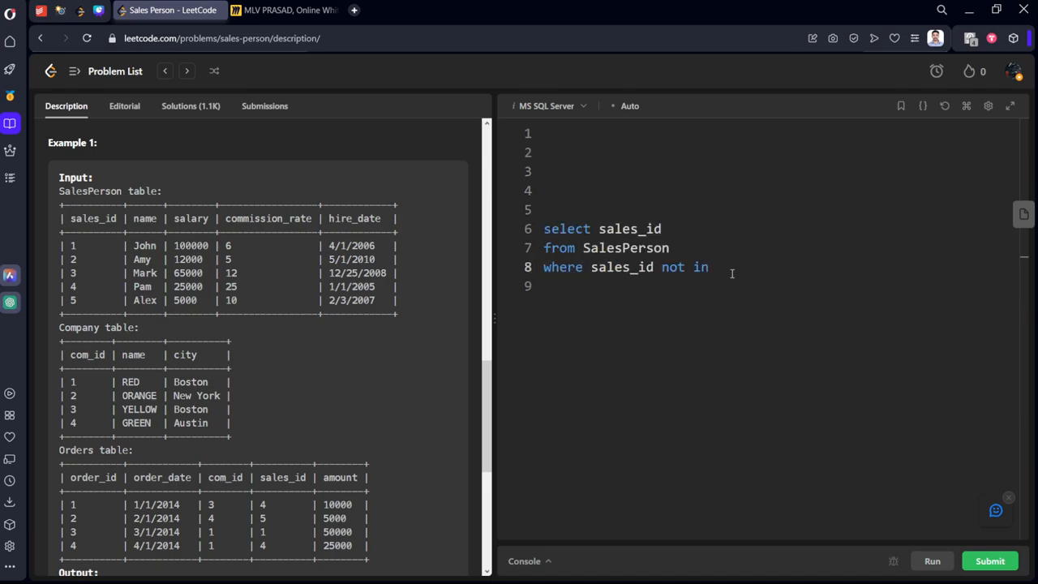
Open a parenthesis after not in to hold the Red join subquery
type("(")
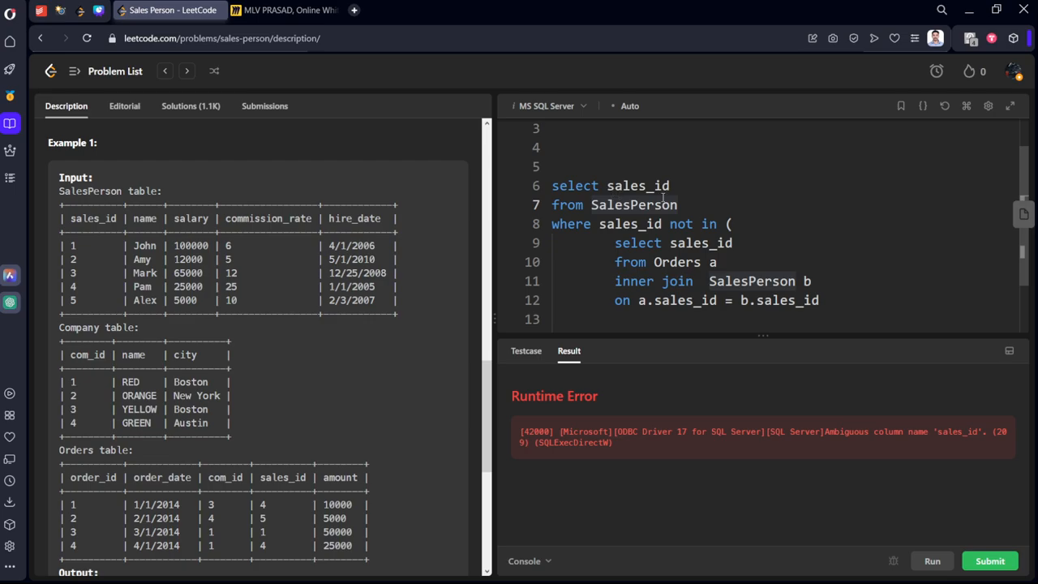
Alias SalesPerson as sp, using sp.sales_id outside and b.sales_id inside the subquery
left_click(688, 205)
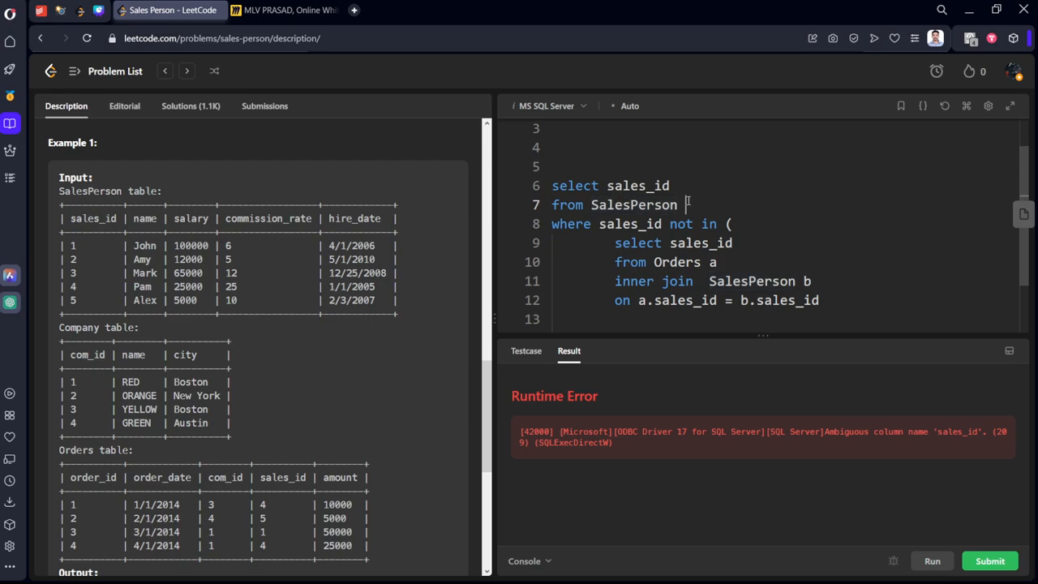
type("sp")
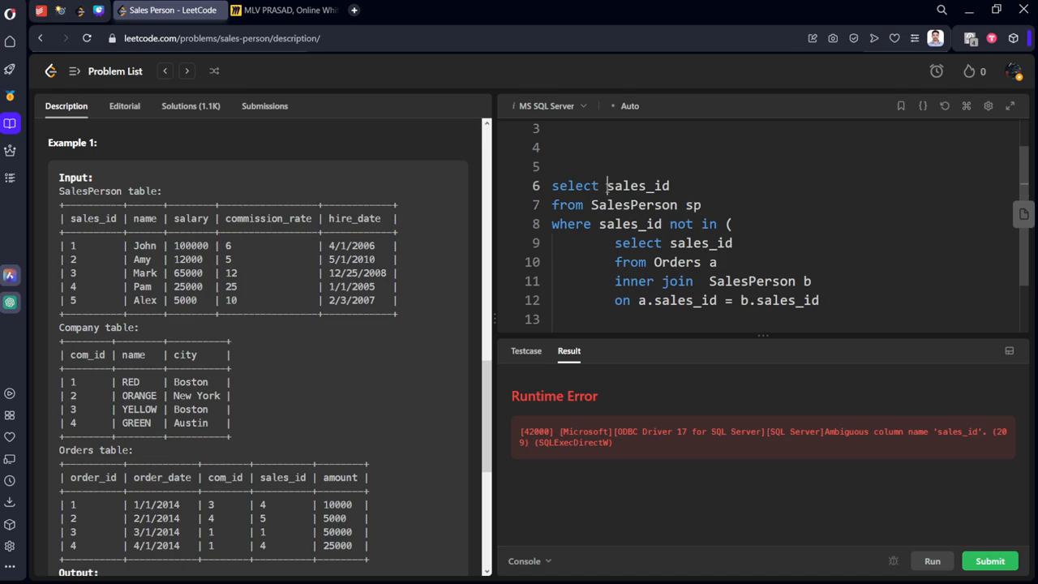
type("sp.")
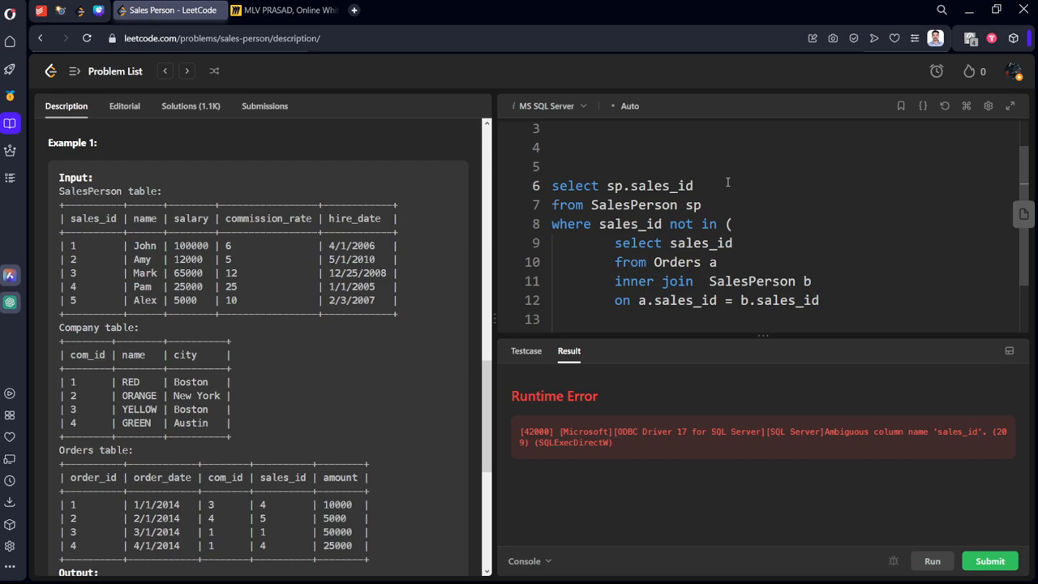
type("sales")
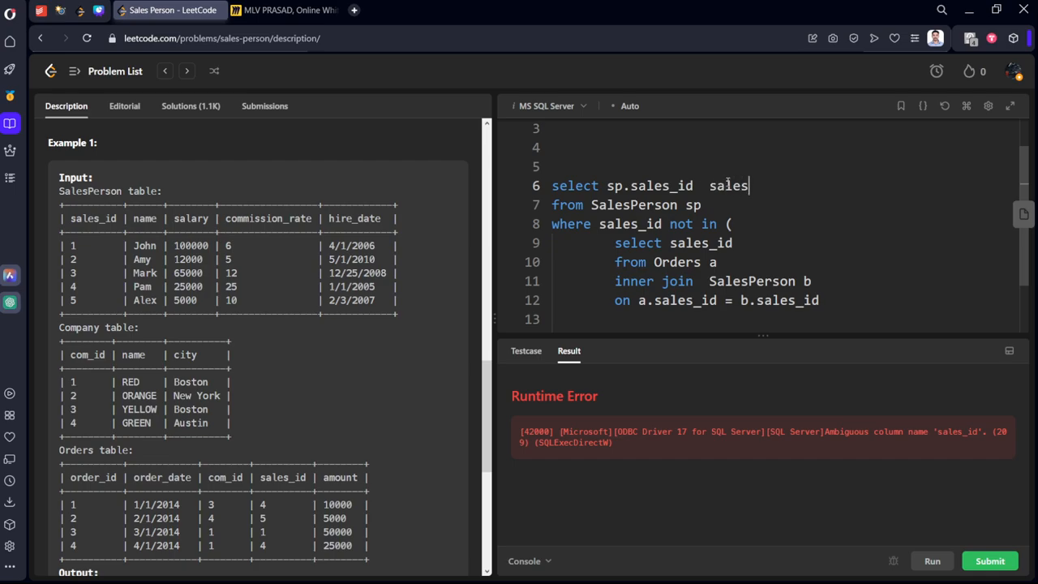
type("_id")
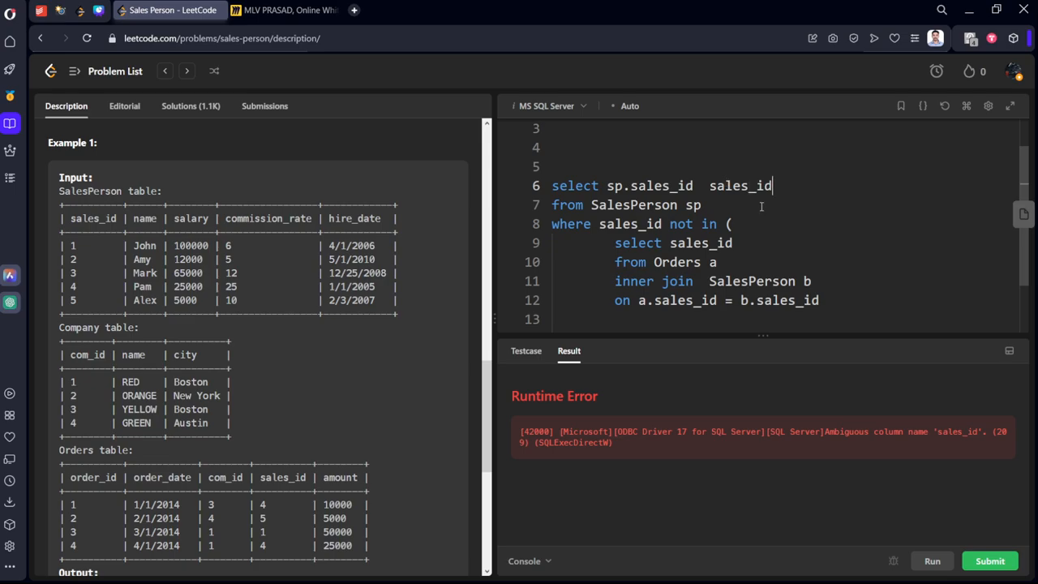
double_click(740, 185)
type("sp.")
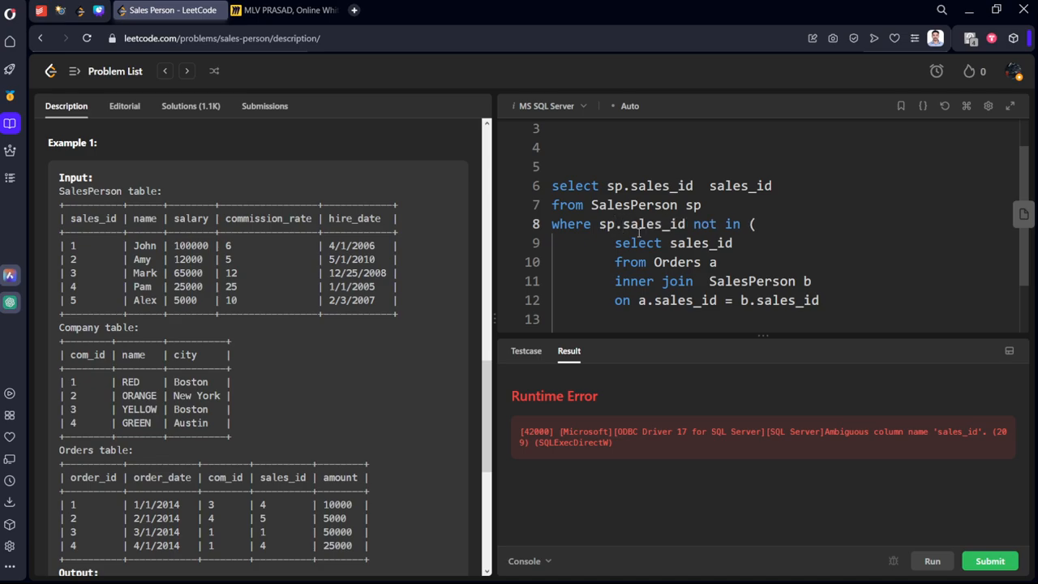
double_click(739, 185)
type("a.")
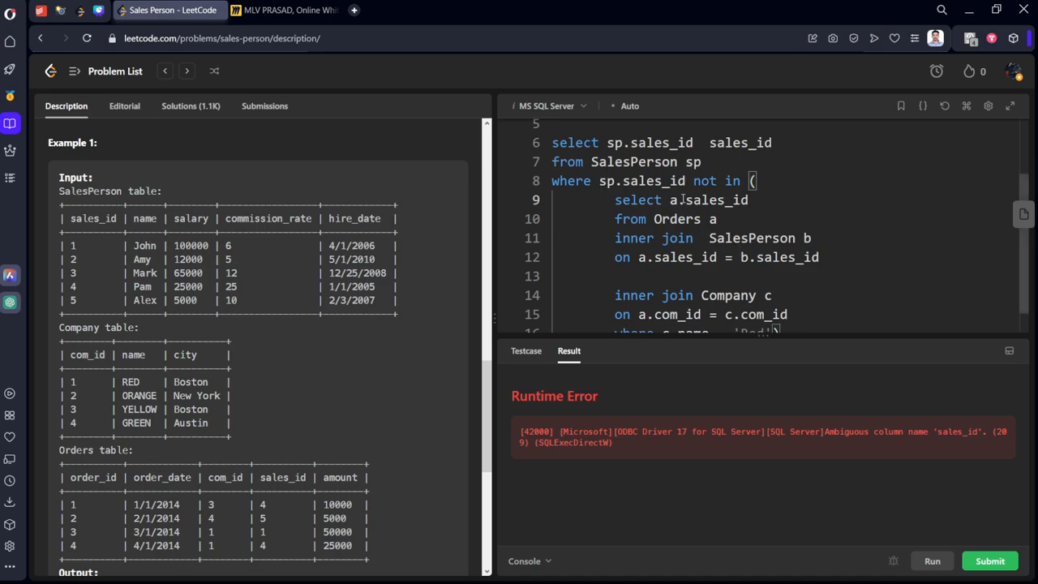
type("b")
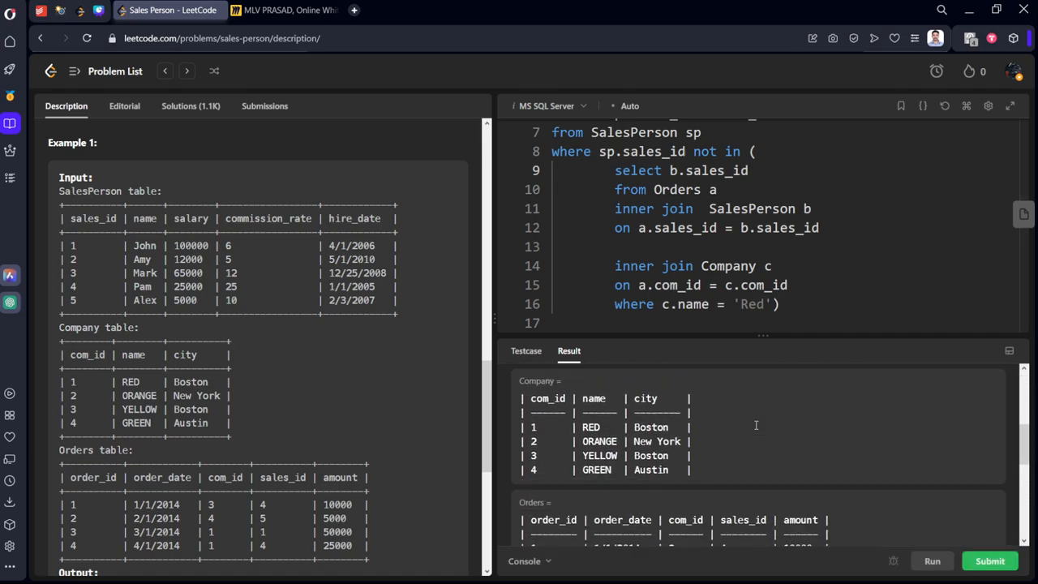
Check the output (sales_id 2, 3, 5) against expected and select sp.name as name
left_click(931, 560)
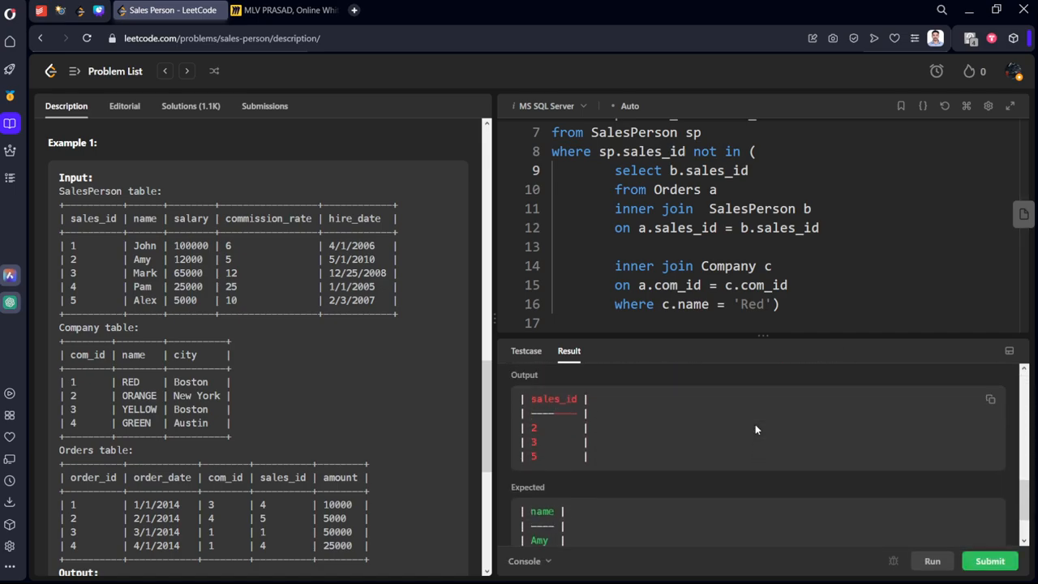
scroll("up", 3)
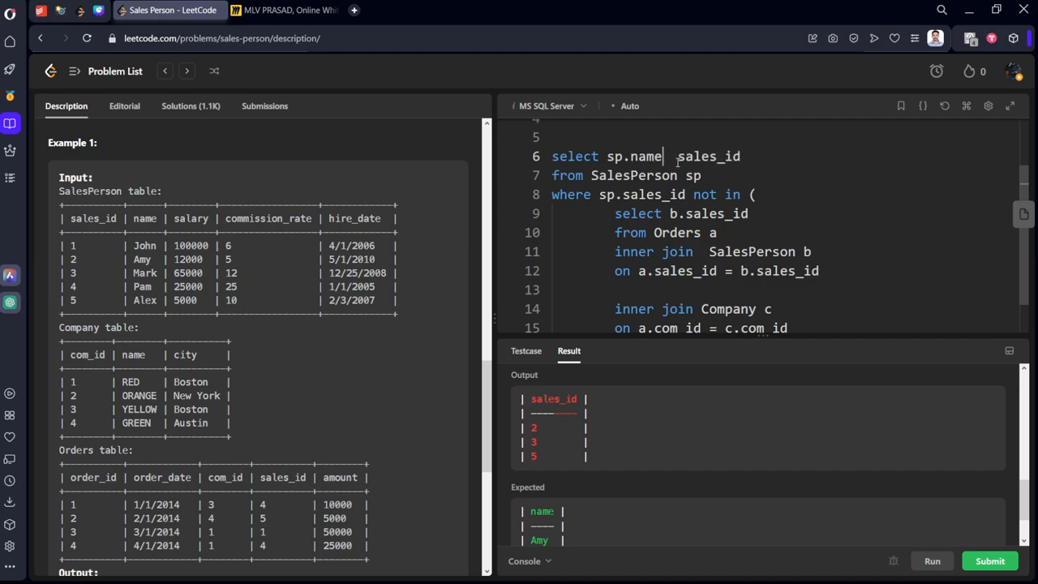
double_click(708, 155)
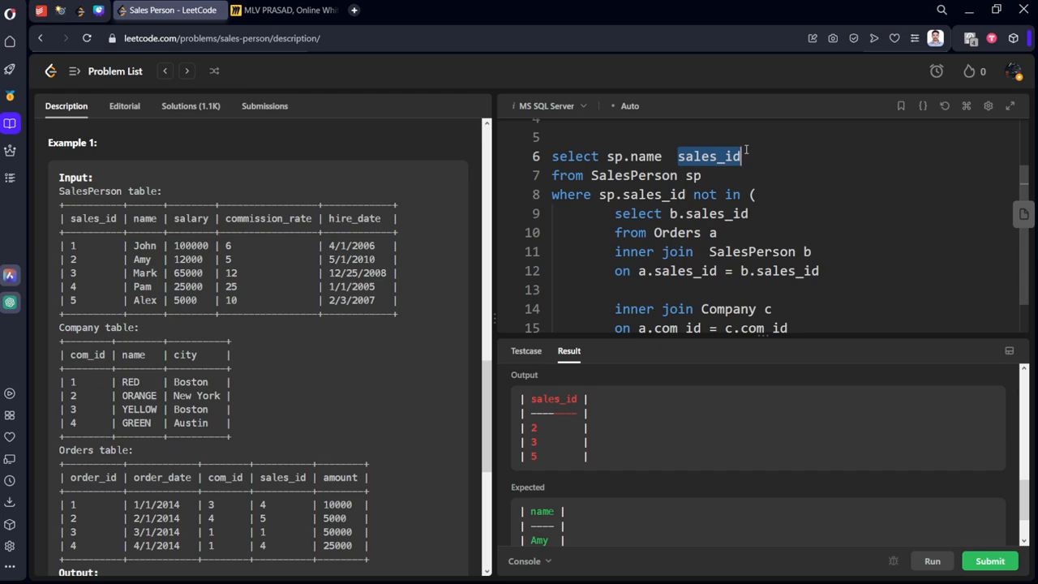
scroll("down", 3)
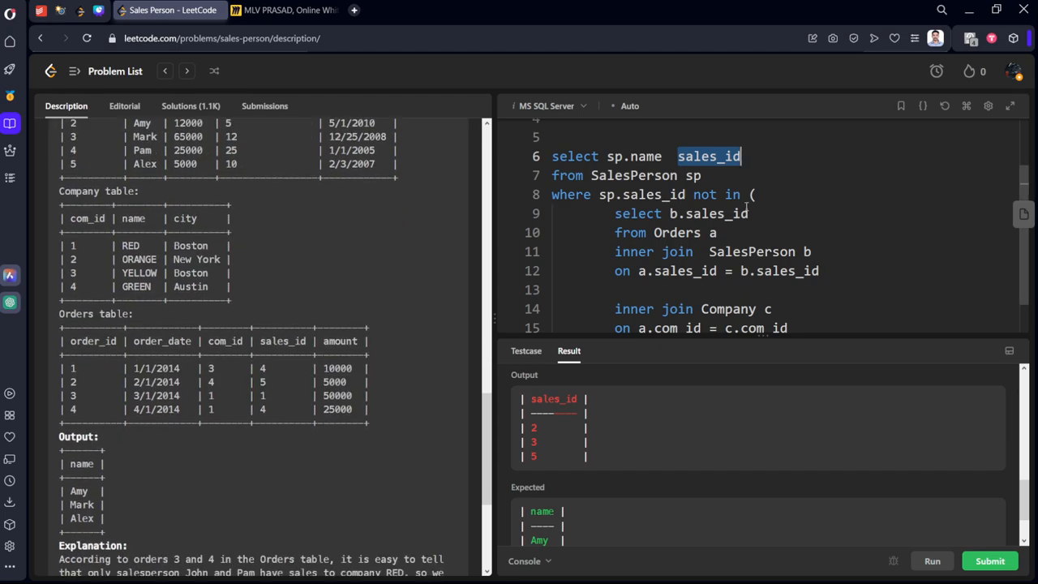
type("name")
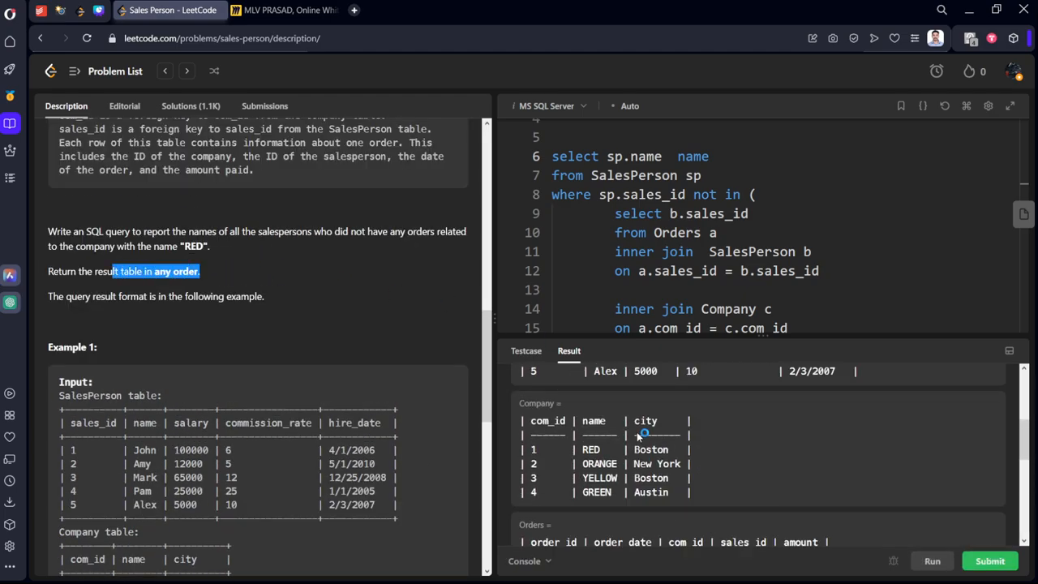
Run and submit the NOT IN salesperson query until Accepted, then view the Sales Person description
left_click(990, 560)
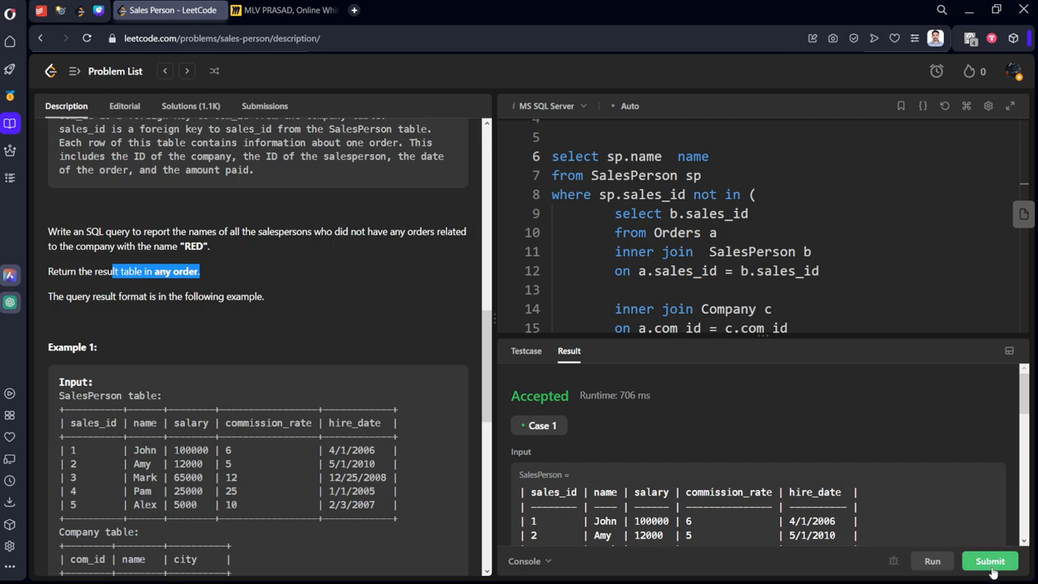
left_click(989, 560)
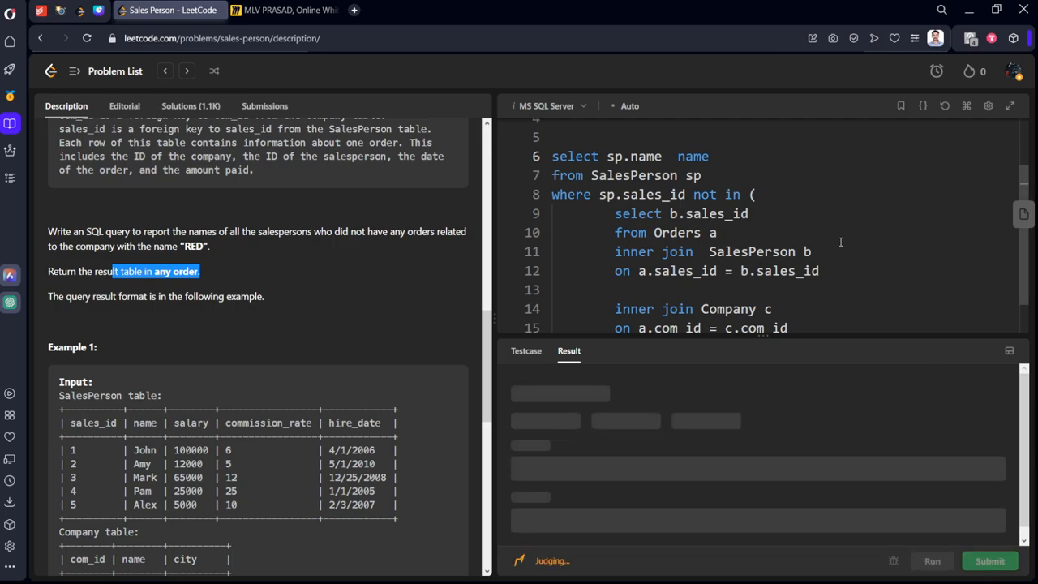
left_click(264, 105)
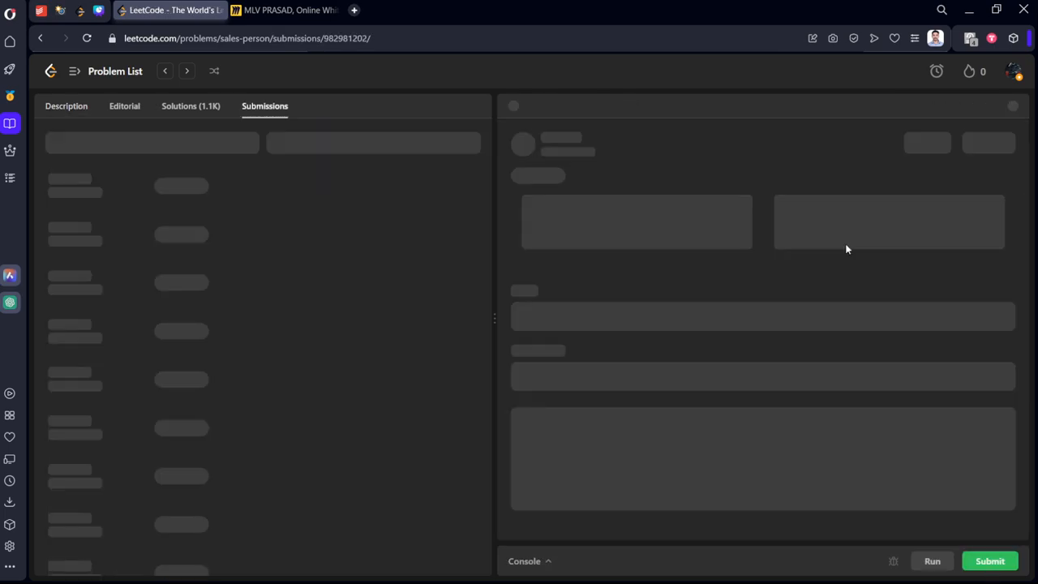
left_click(66, 105)
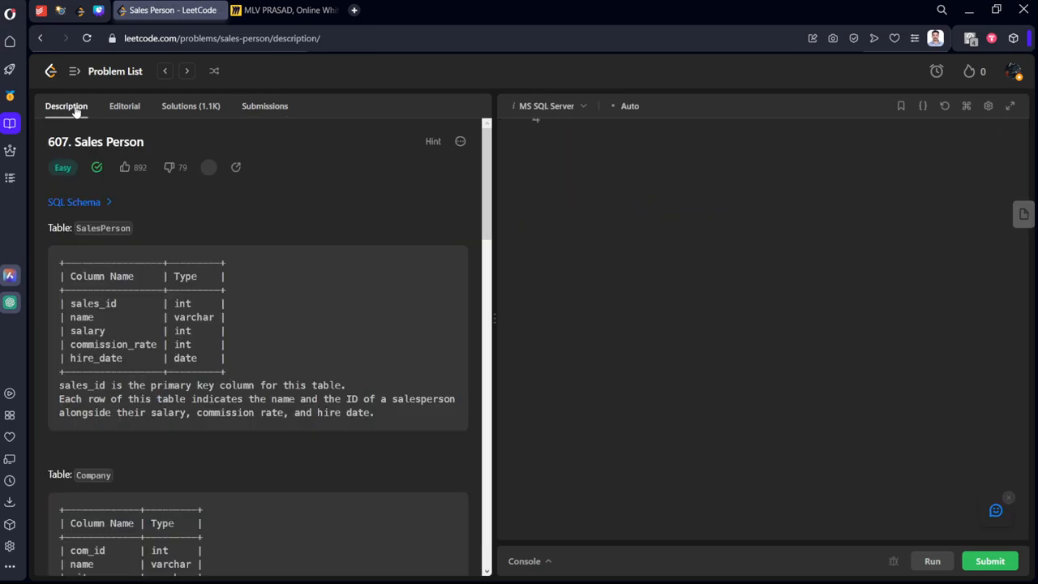